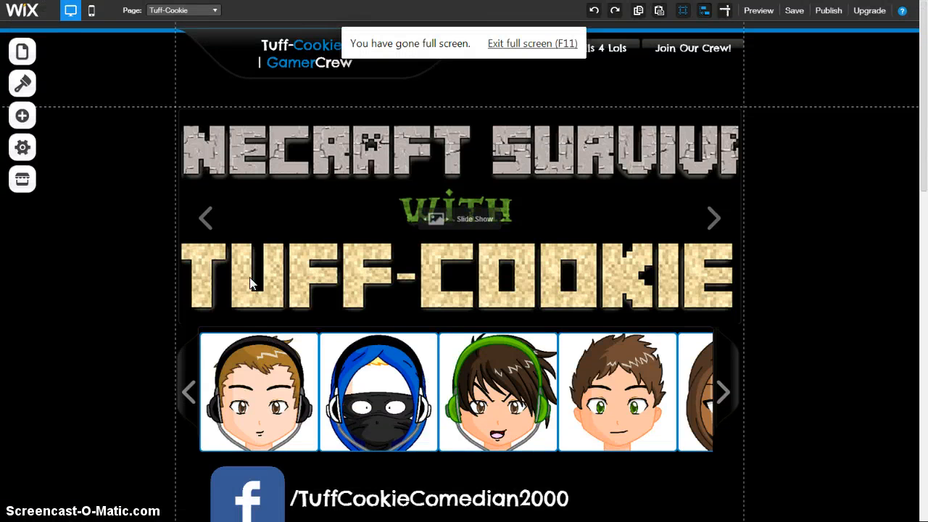
- Browse the desktop home page, then switch the editor to the site's mobile layout
scroll(down, 3)
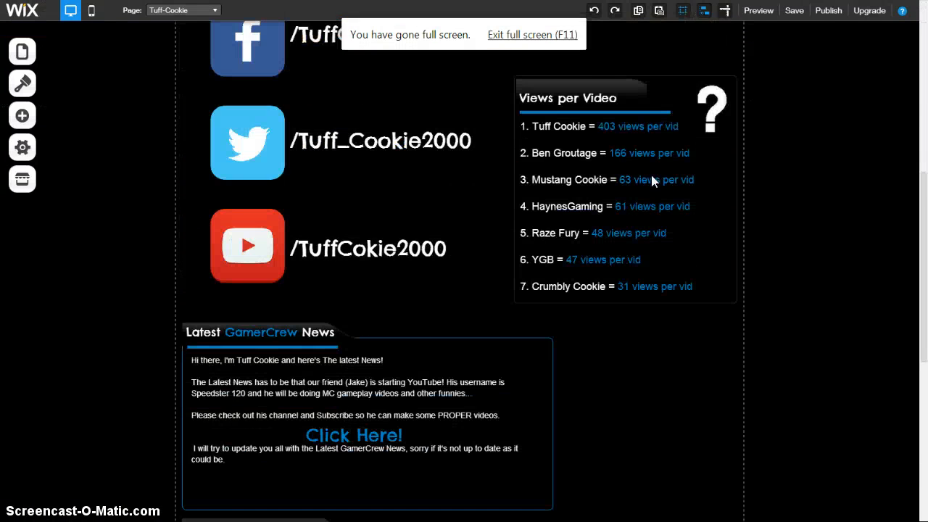
scroll(up, 3)
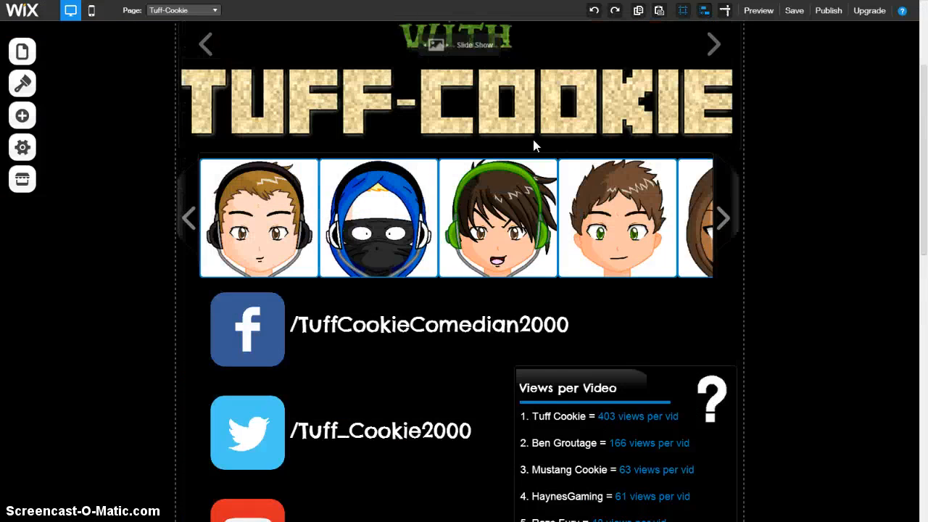
scroll(up, 3)
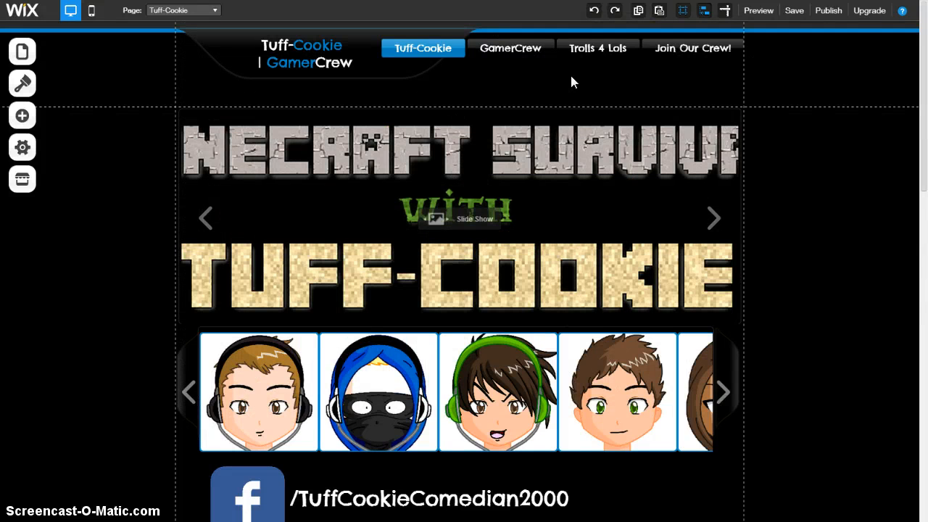
mouse_move(464, 191)
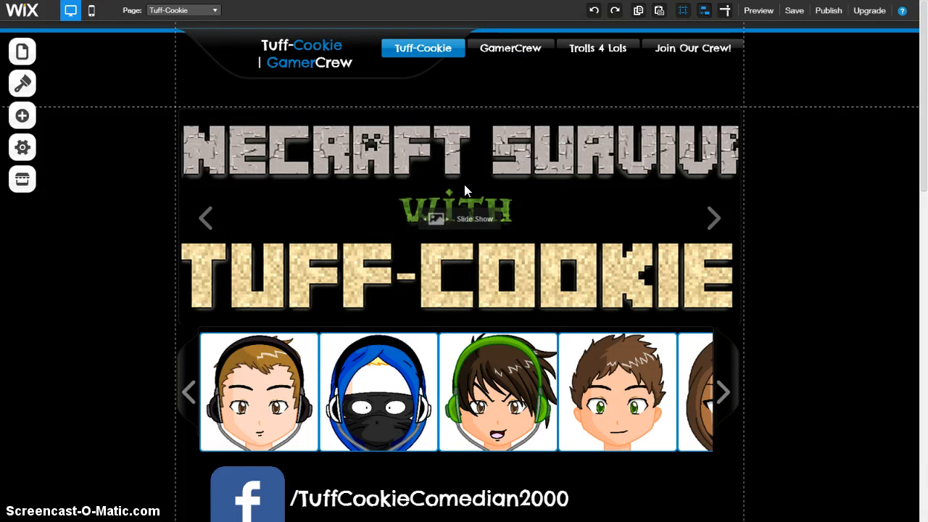
scroll(down, 3)
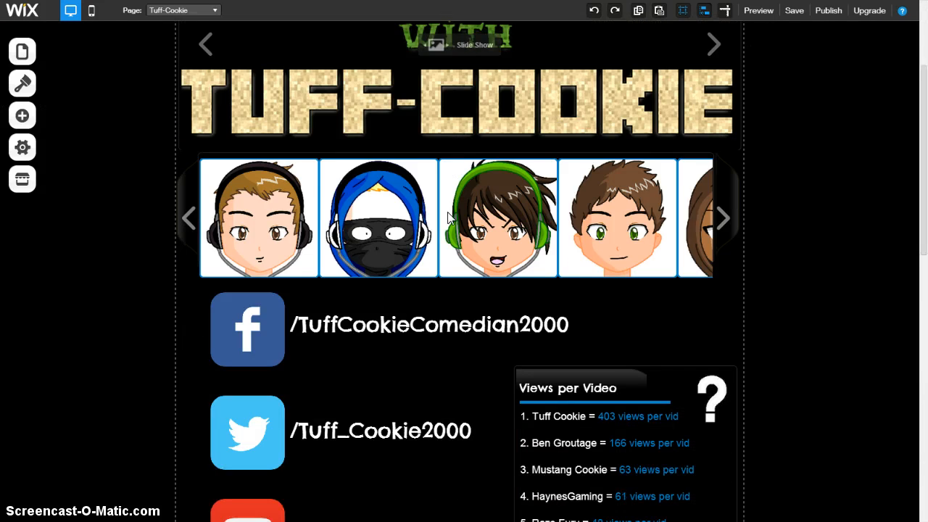
scroll(down, 3)
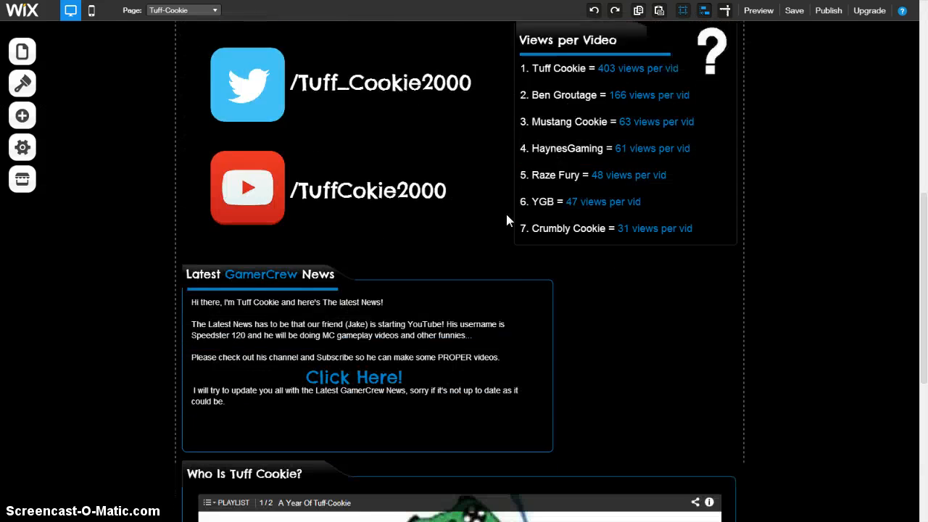
scroll(down, 3)
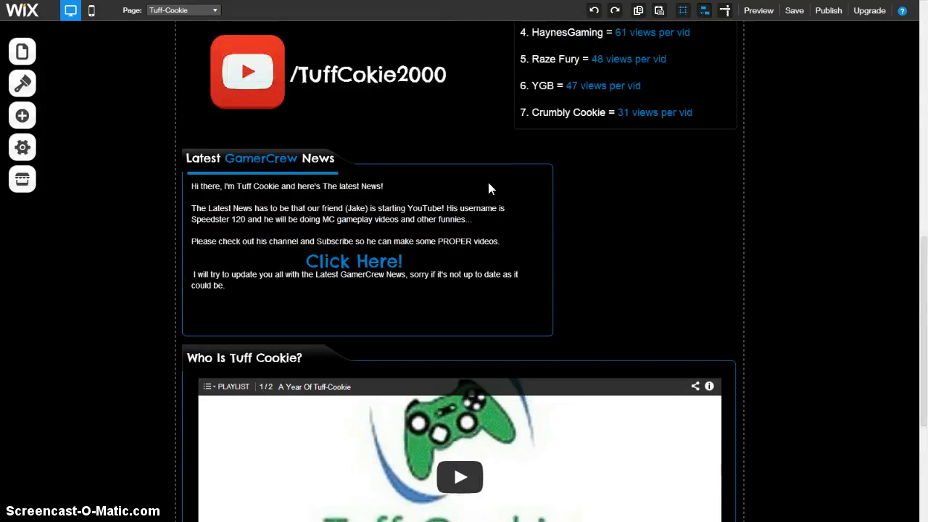
scroll(up, 3)
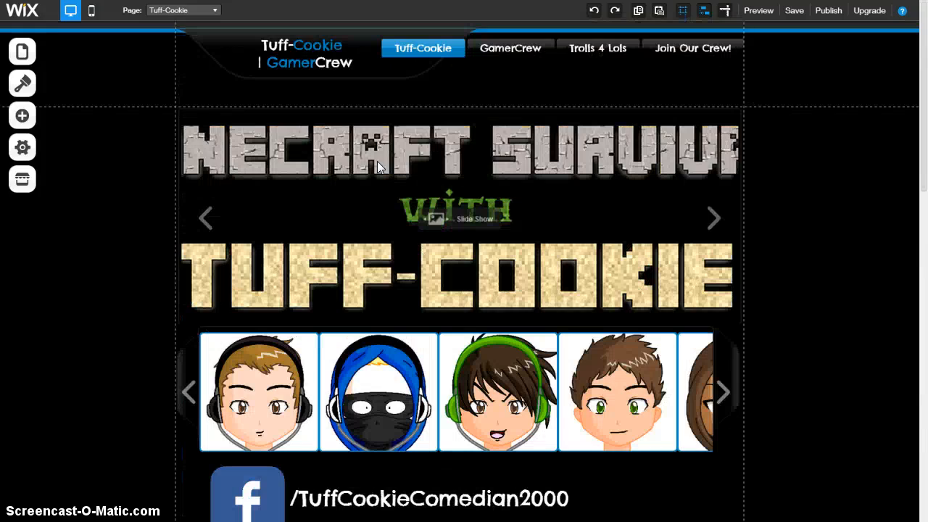
mouse_move(180, 37)
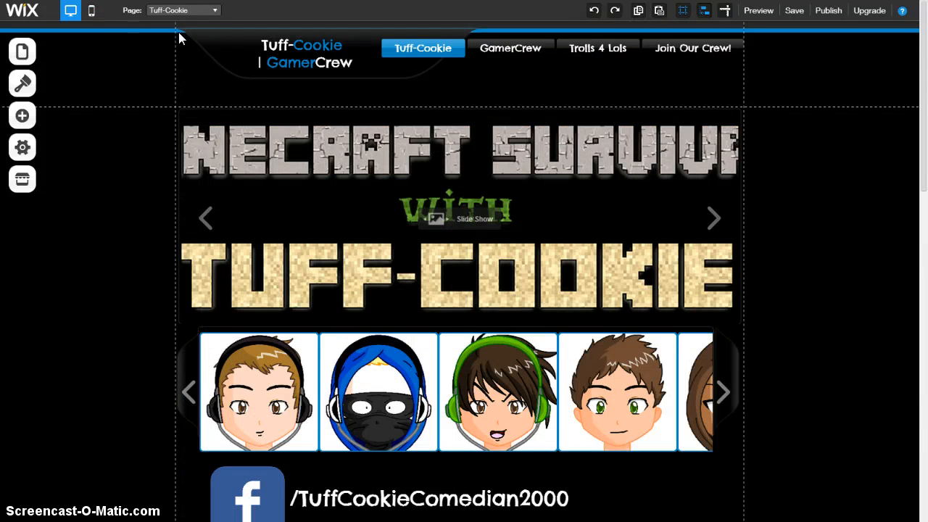
click(92, 10)
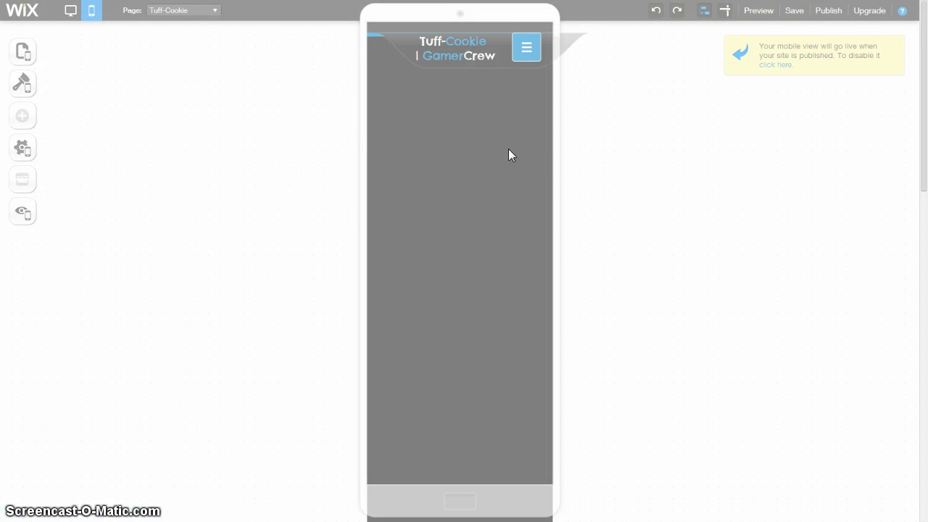
mouse_move(486, 203)
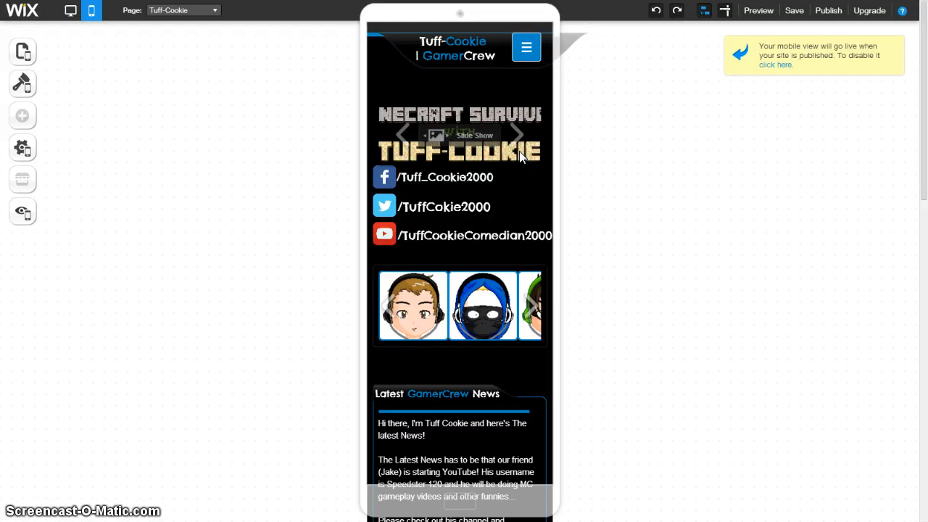
- Browse the stacked mobile home page and select its menu button
scroll(down, 3)
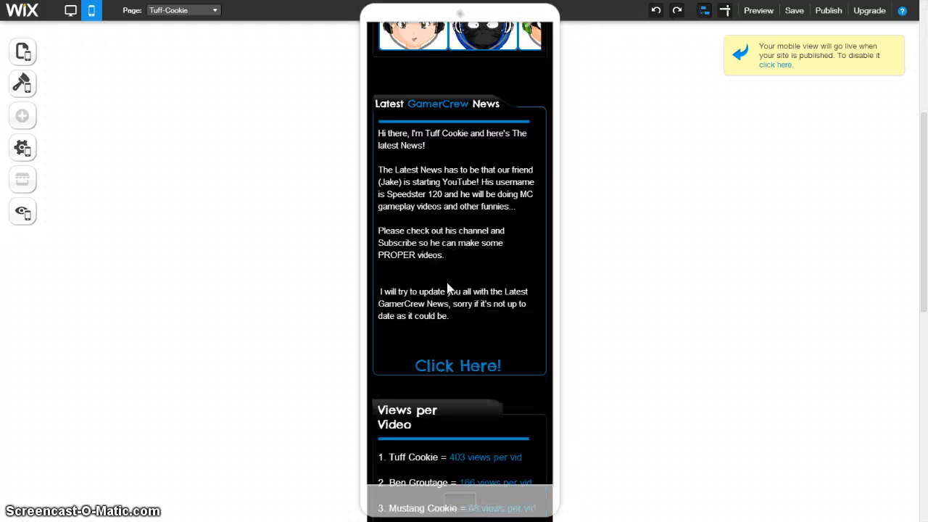
scroll(down, 3)
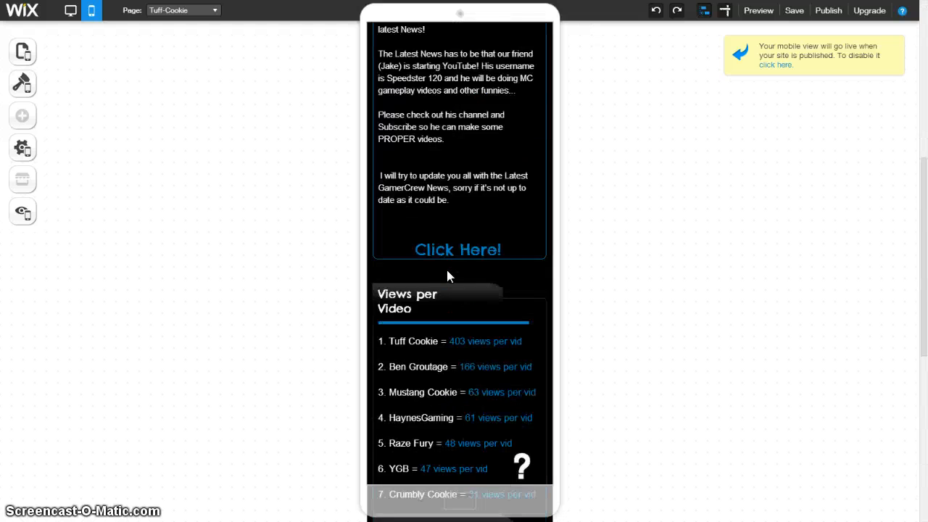
scroll(up, 3)
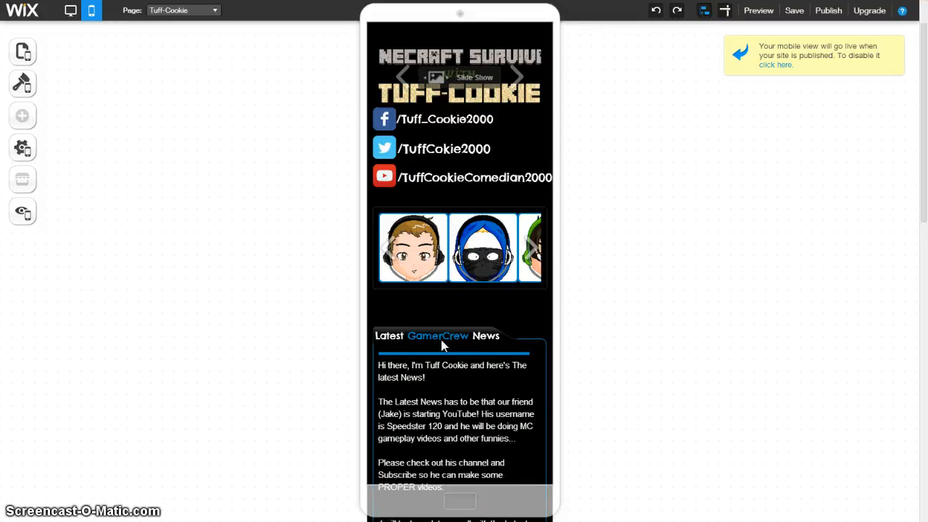
scroll(up, 3)
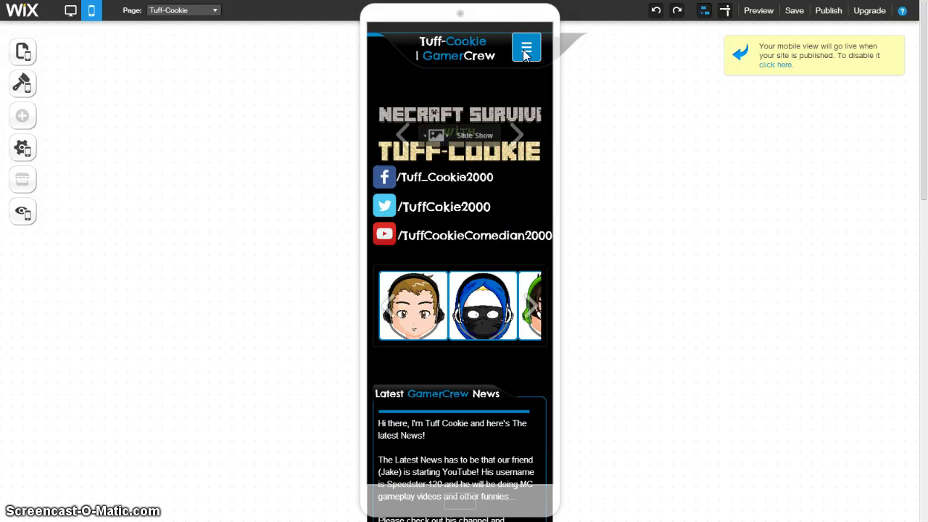
click(527, 47)
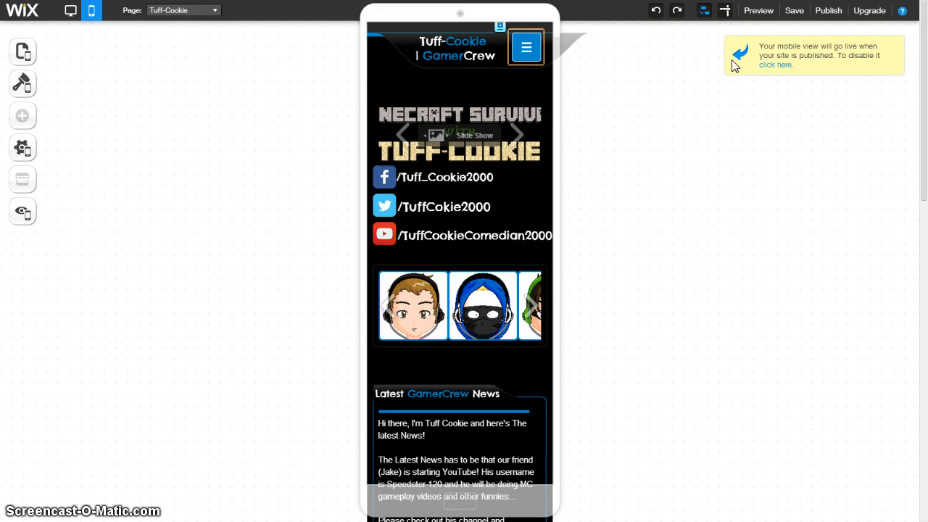
mouse_move(447, 438)
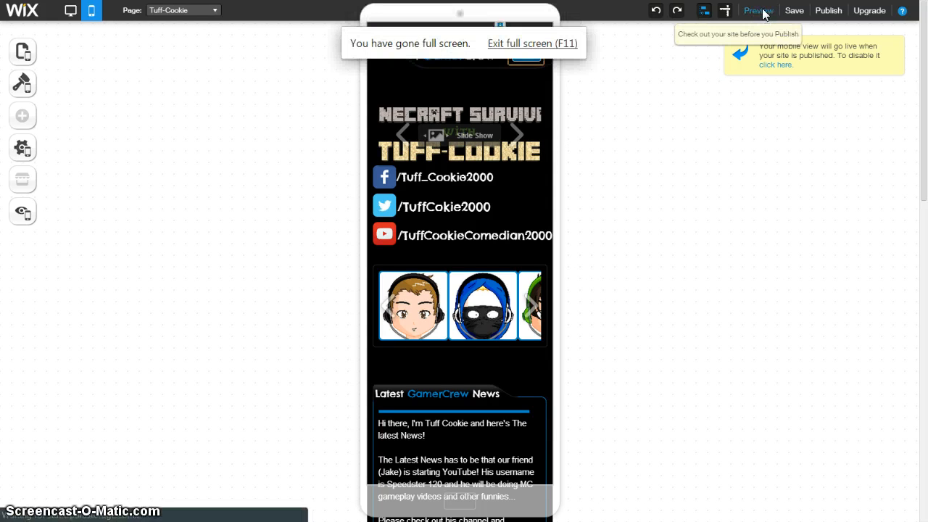
- Preview the mobile site in the phone mockup, scrolled to the social links and character images
click(757, 10)
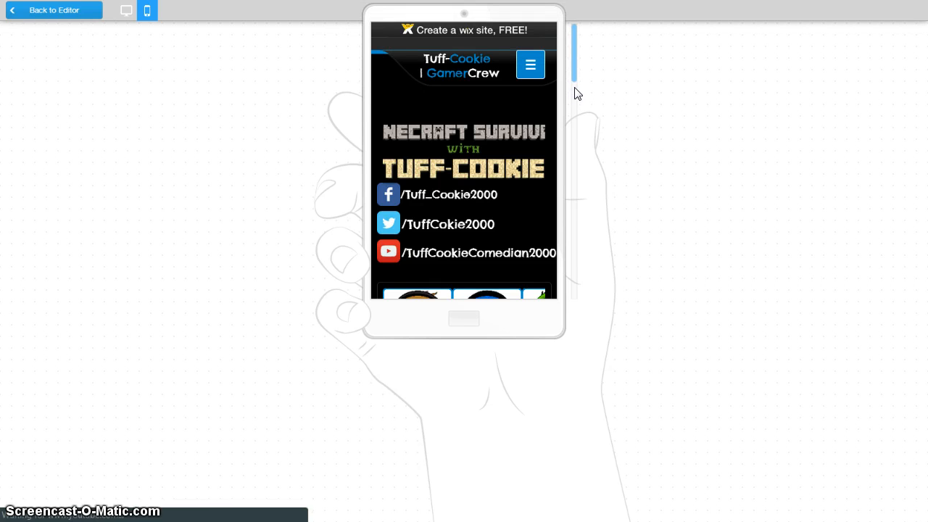
mouse_move(569, 50)
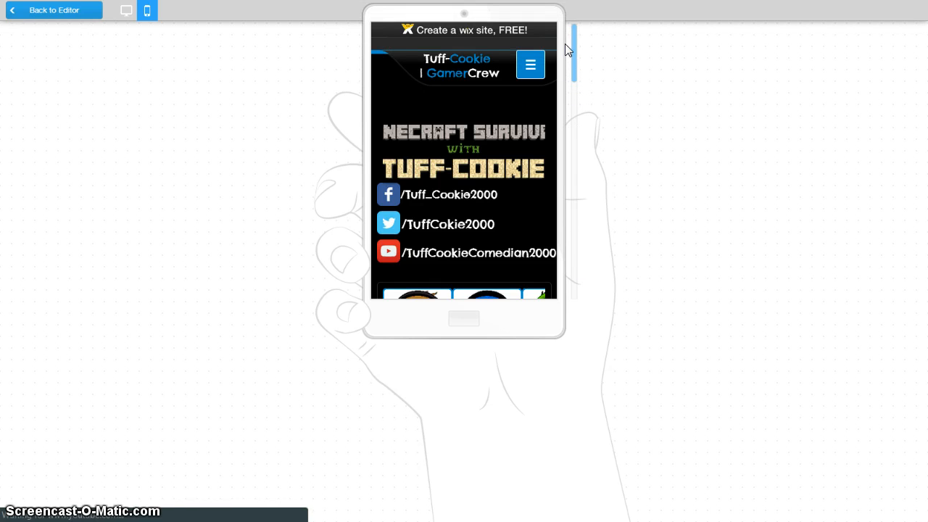
mouse_move(568, 56)
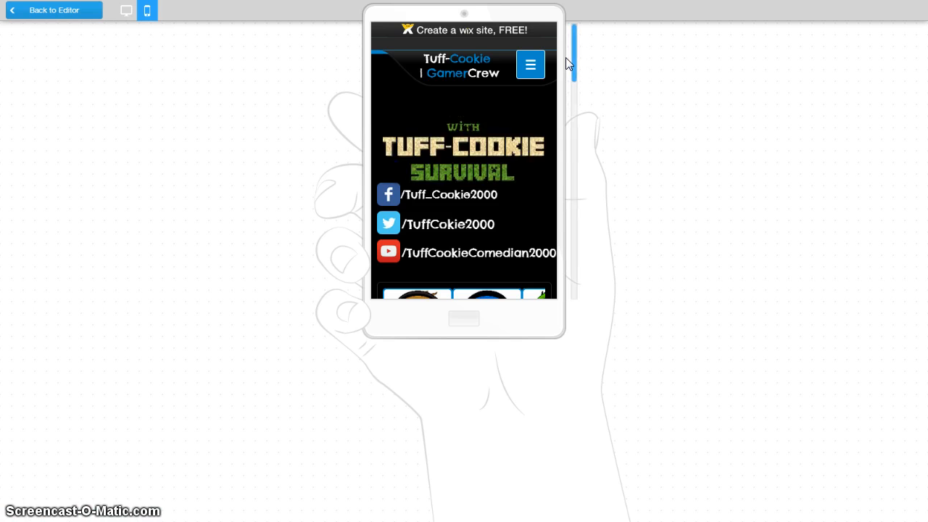
click(530, 64)
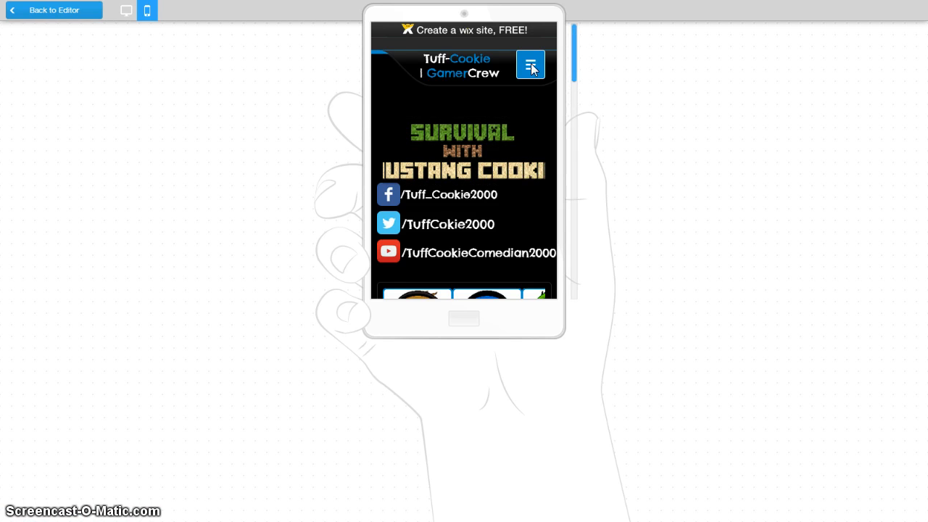
scroll(down, 3)
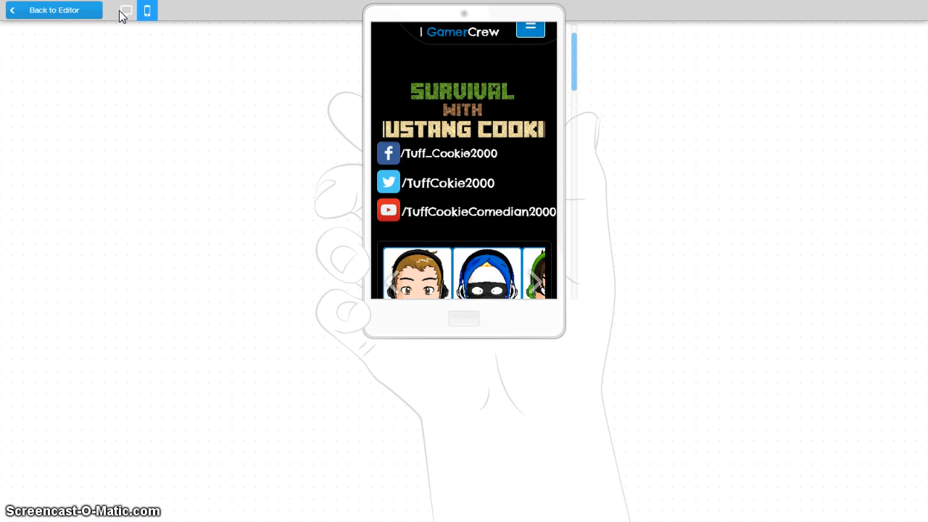
- Switch the preview to the desktop Tuff-Cookie home page with its banner and character images
click(126, 10)
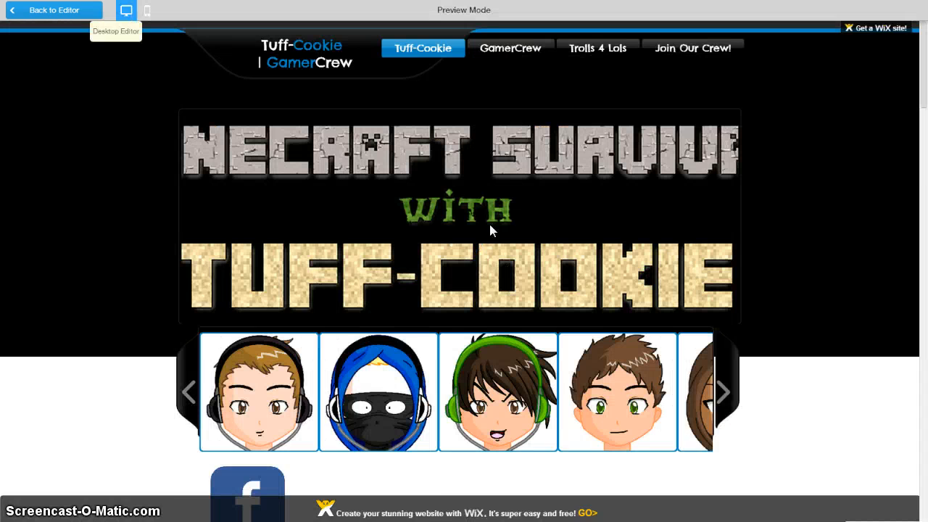
scroll(down, 3)
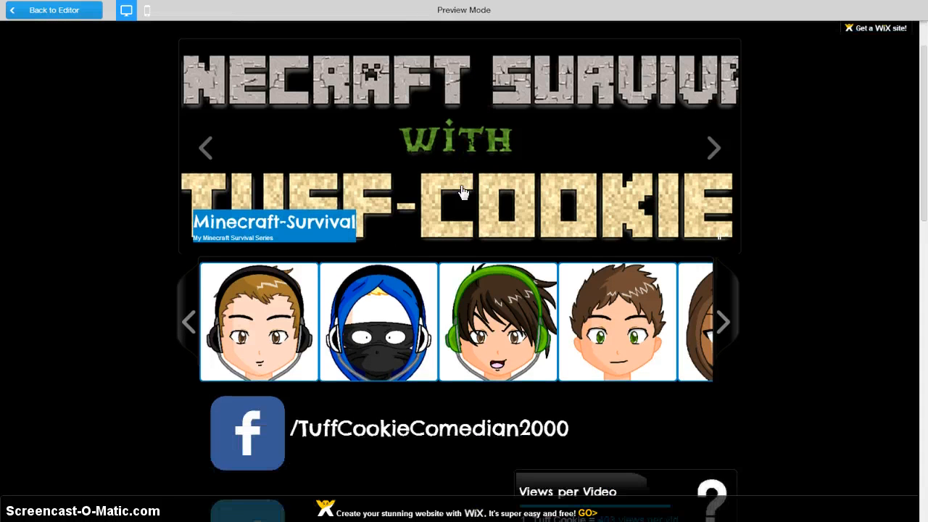
scroll(up, 3)
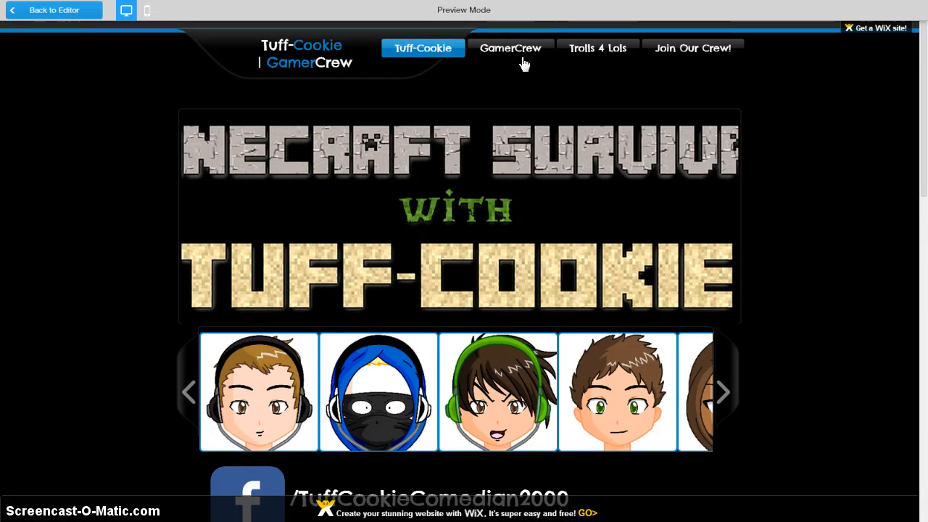
click(511, 47)
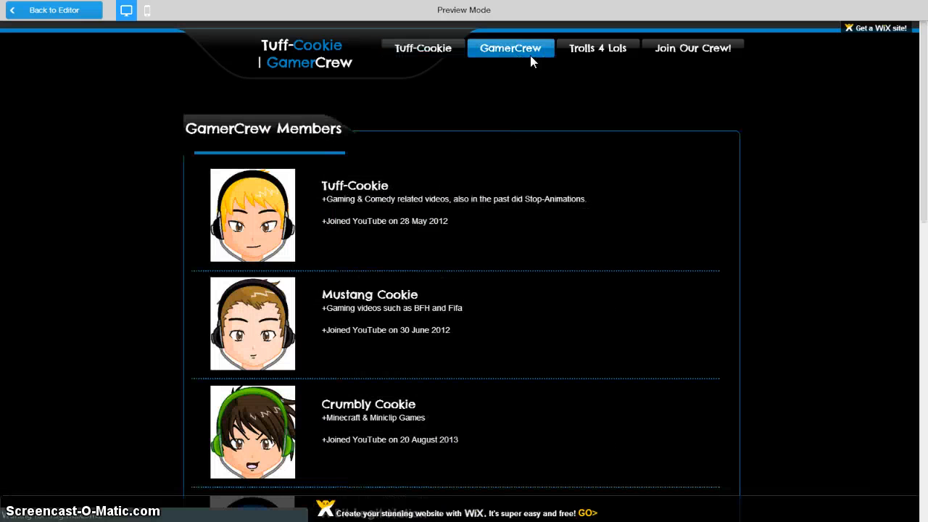
scroll(down, 3)
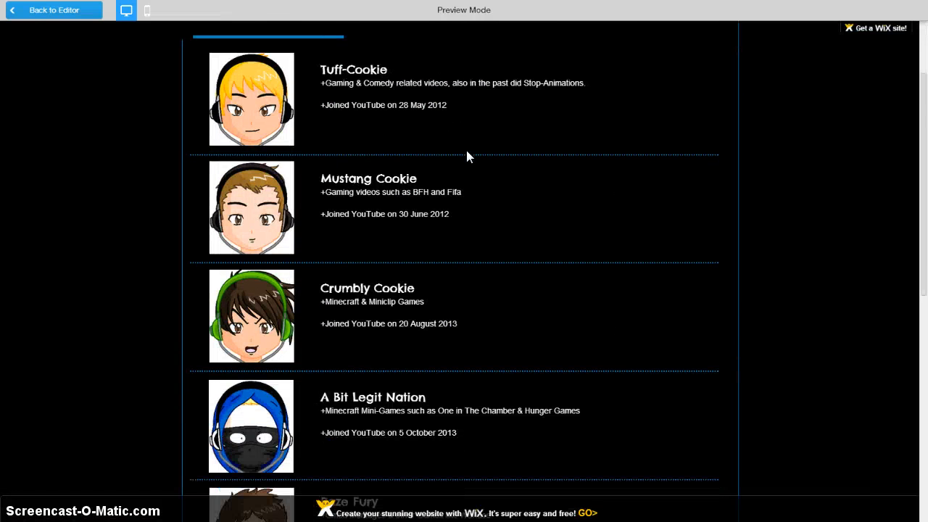
scroll(down, 3)
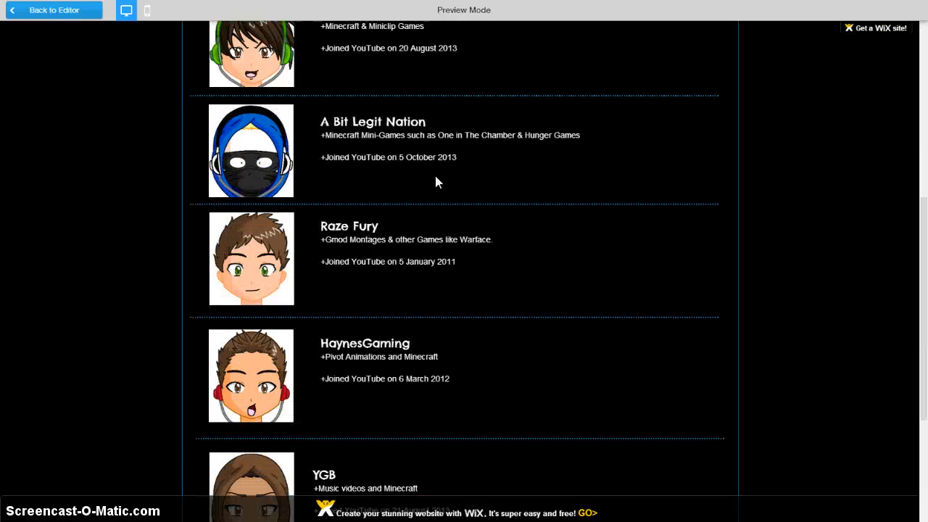
scroll(up, 3)
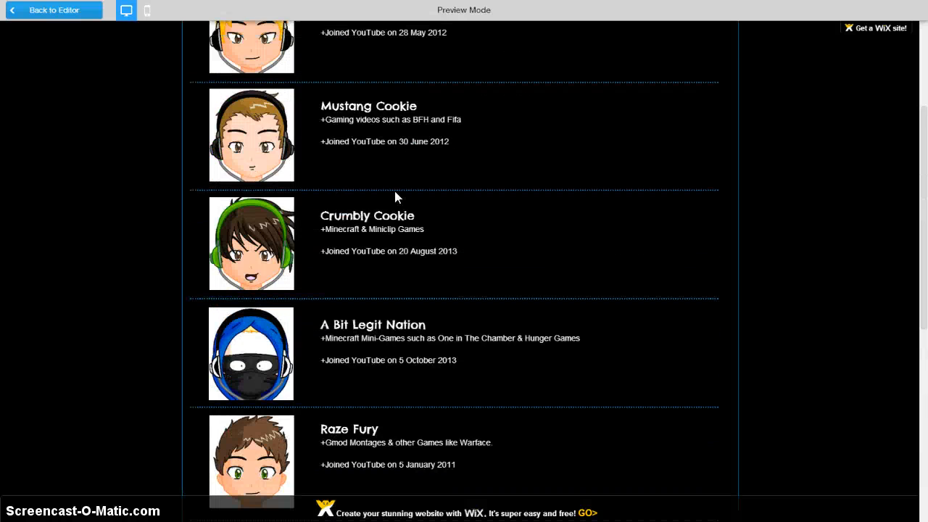
scroll(up, 3)
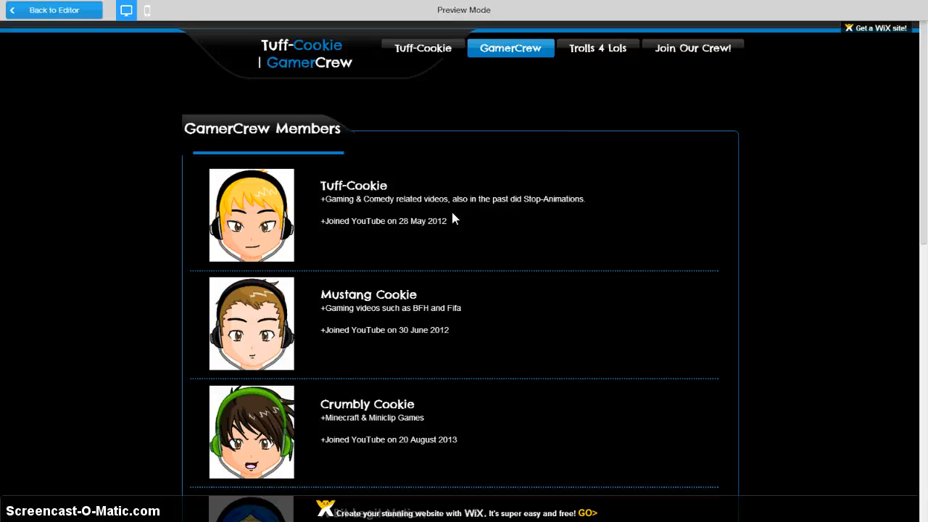
mouse_move(447, 374)
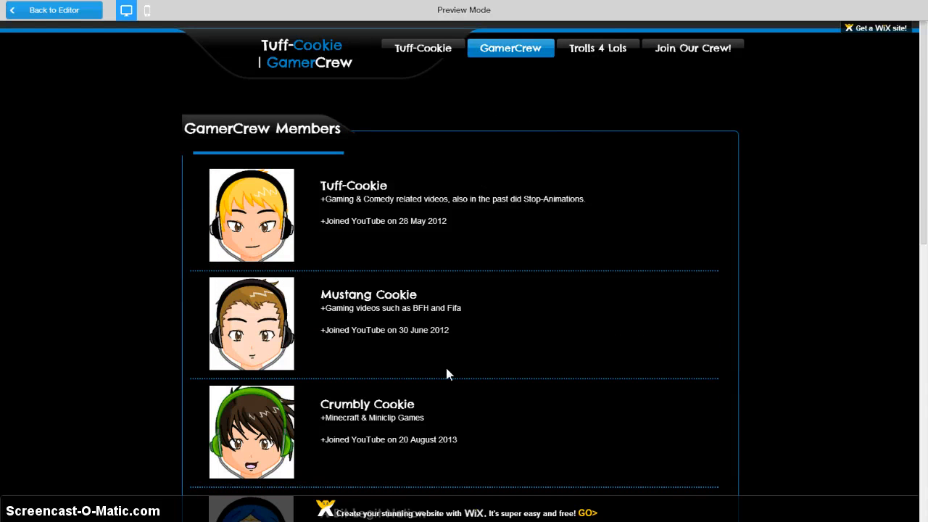
mouse_move(273, 331)
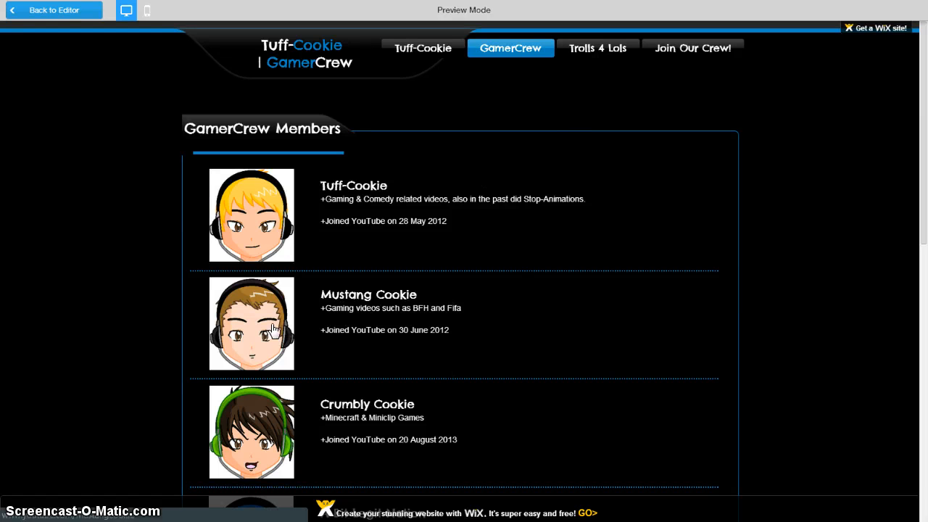
scroll(down, 3)
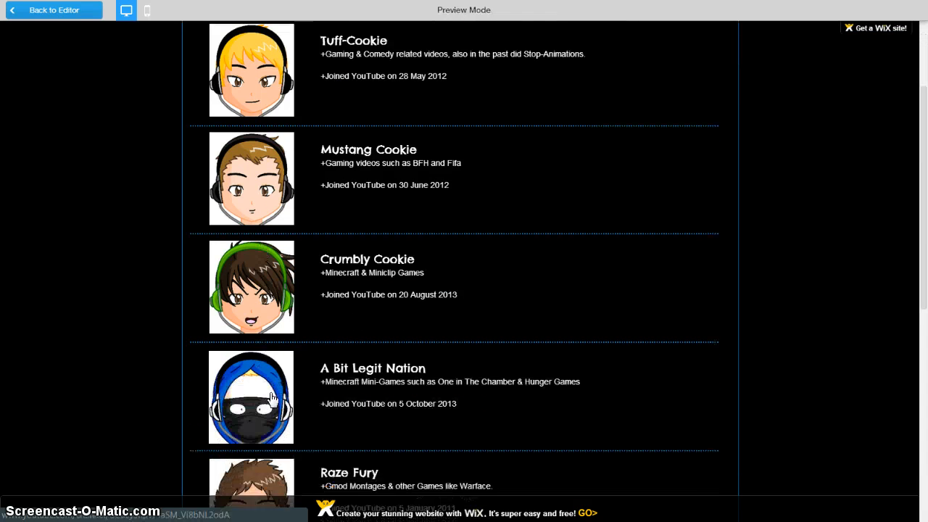
scroll(up, 3)
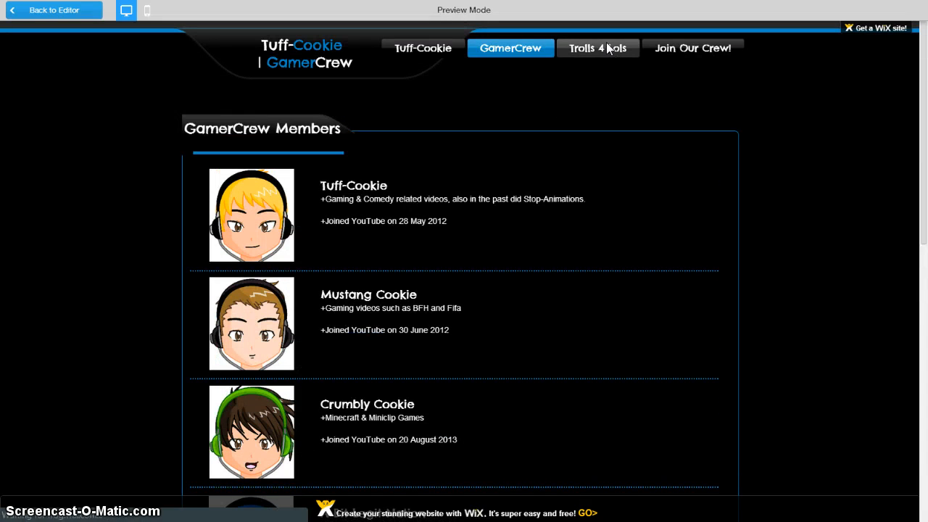
- Browse the Trolls 4 Lols page and its episode videos in the preview
click(598, 47)
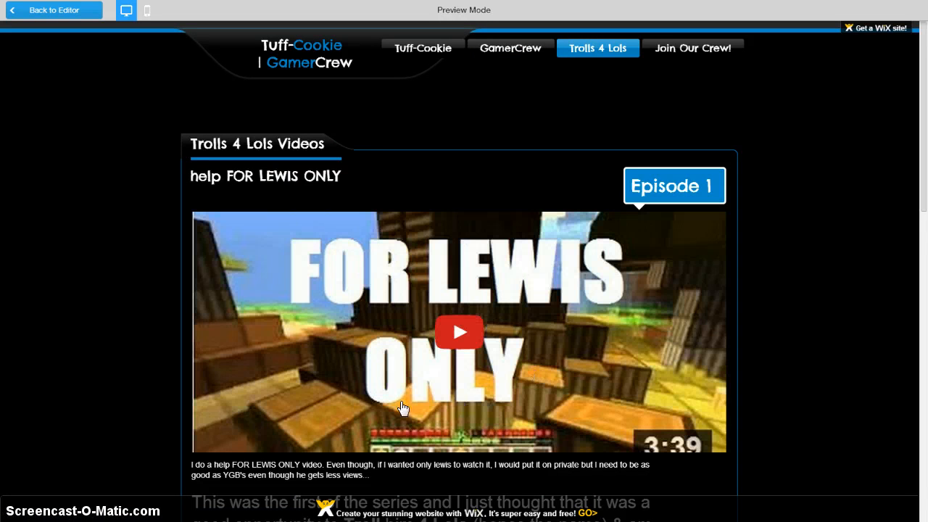
scroll(down, 3)
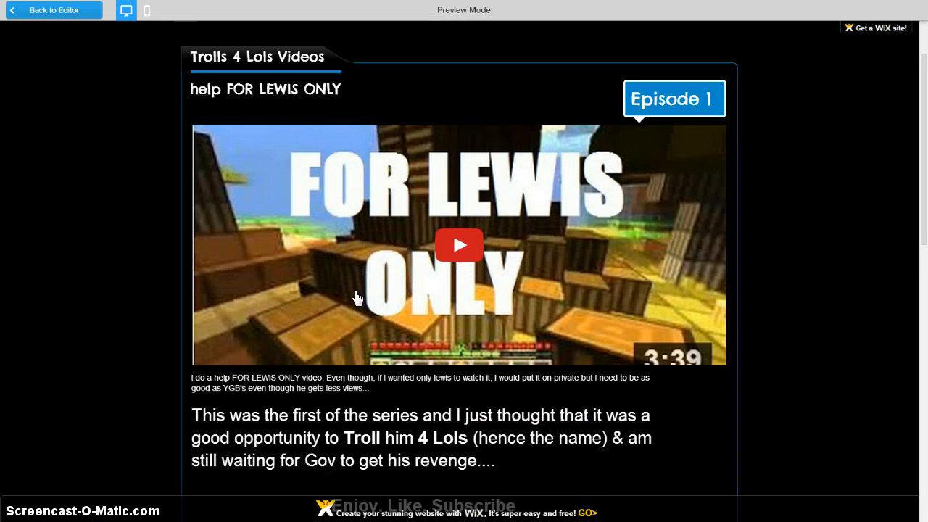
scroll(down, 3)
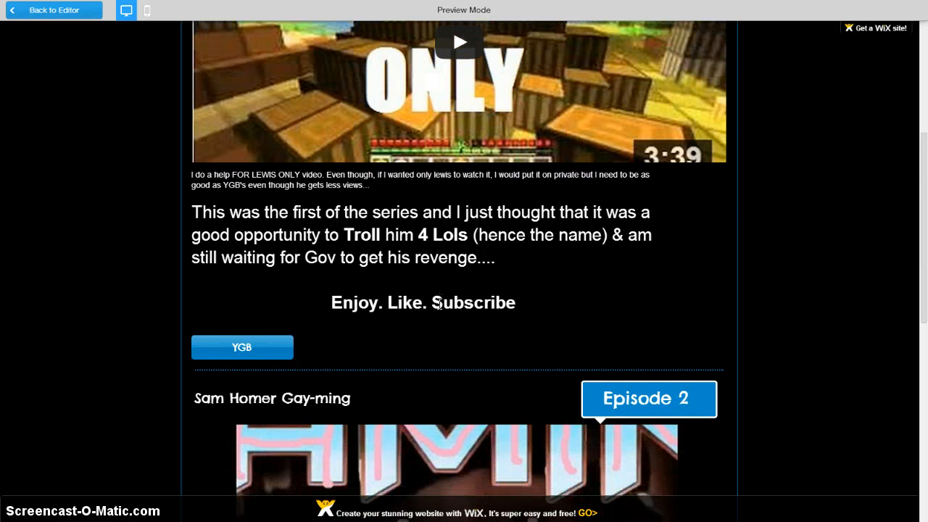
scroll(down, 3)
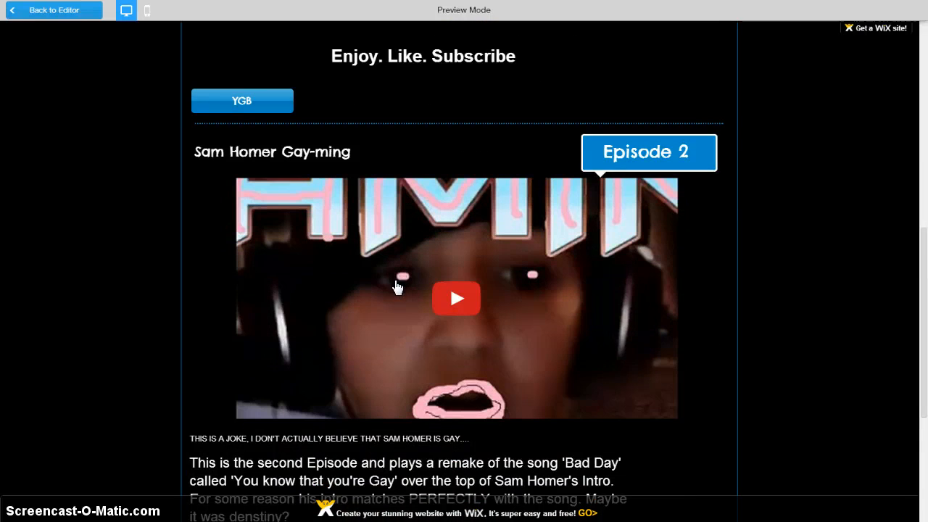
scroll(down, 3)
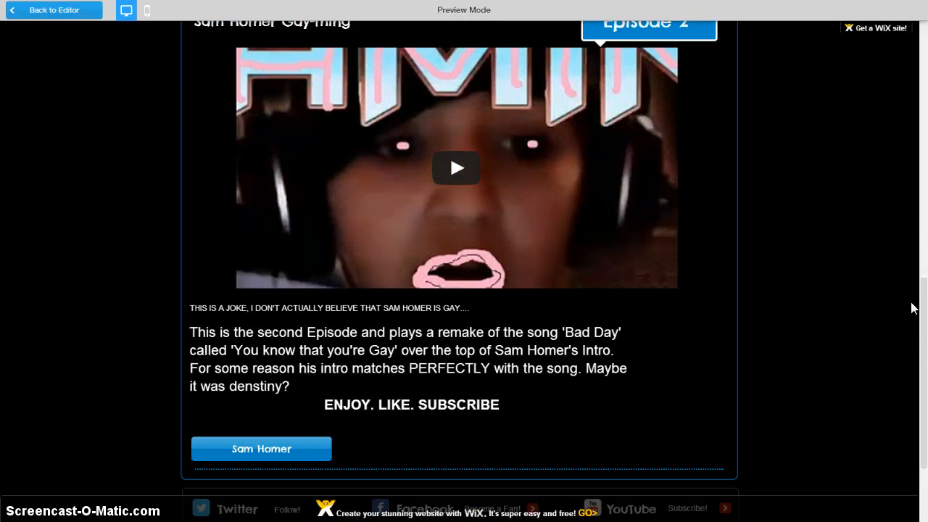
scroll(down, 3)
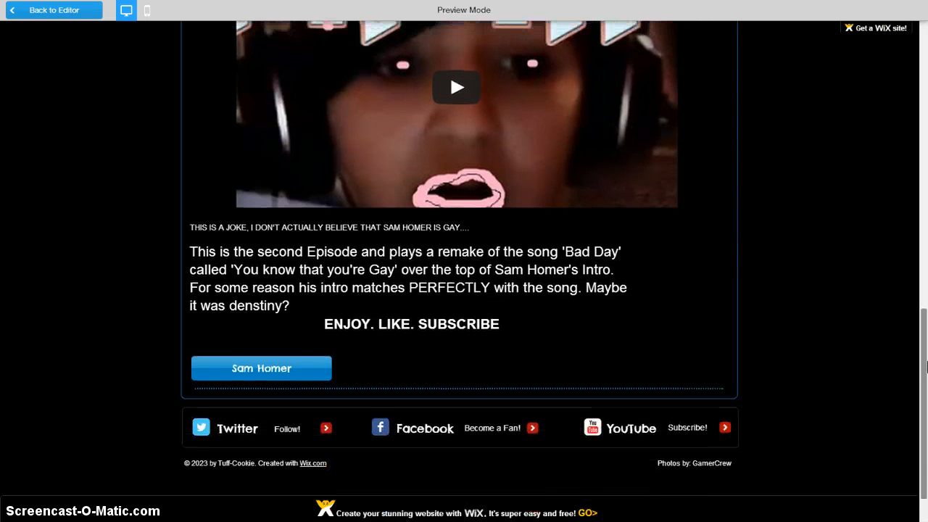
scroll(down, 3)
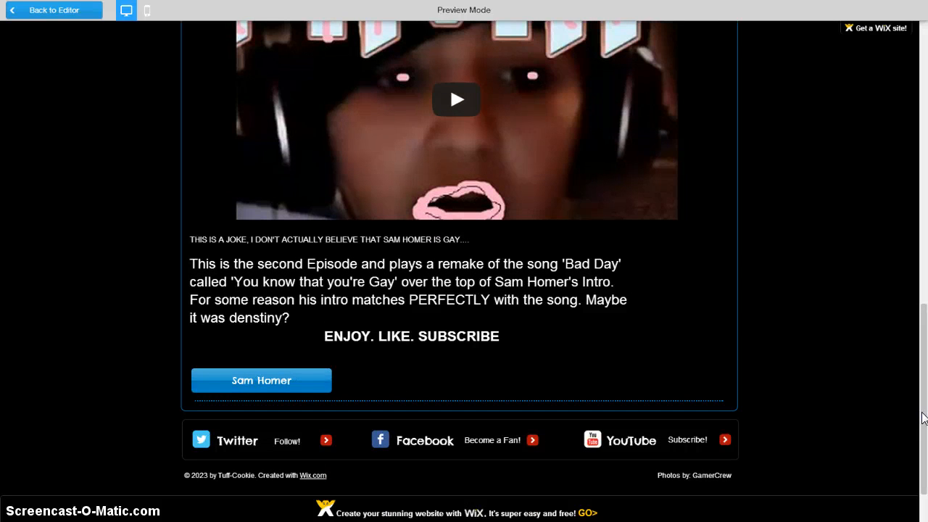
scroll(up, 3)
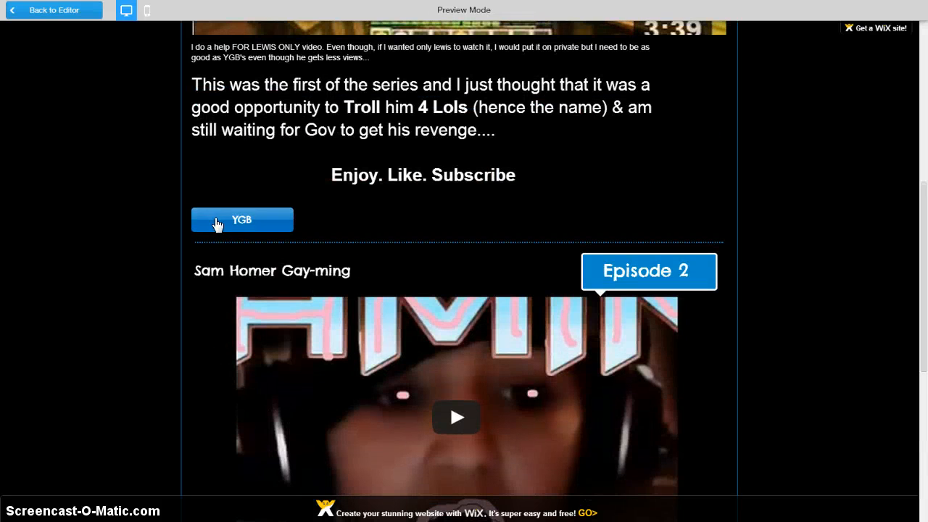
scroll(up, 3)
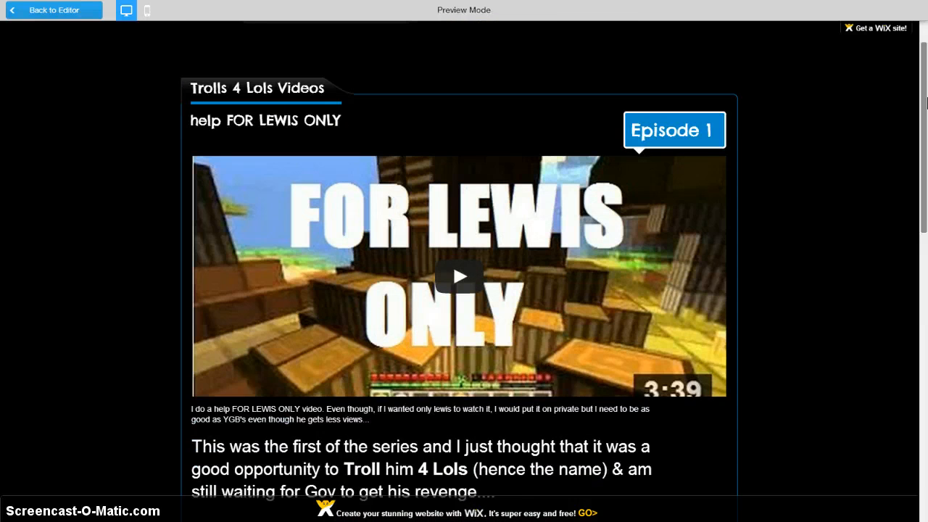
scroll(up, 3)
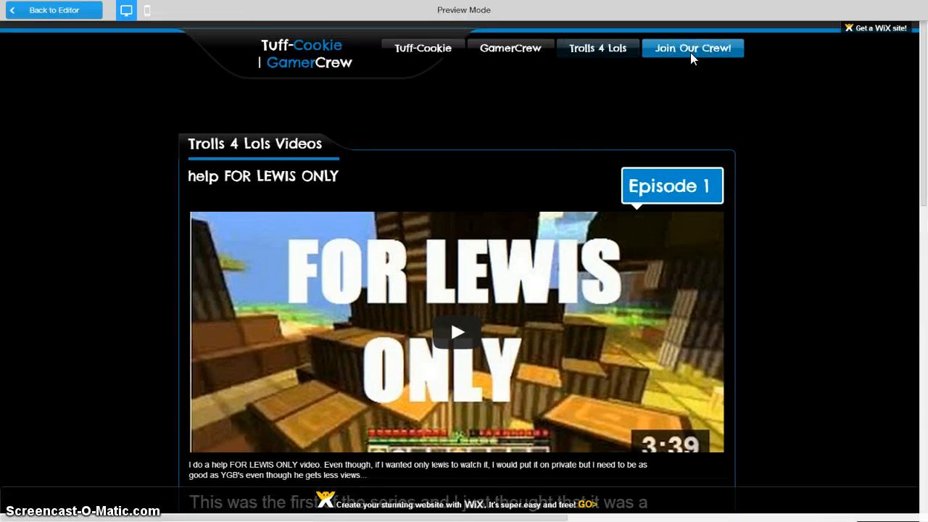
- Go to the Join Our Crew page with the GamerCrew Sign Up form
click(692, 48)
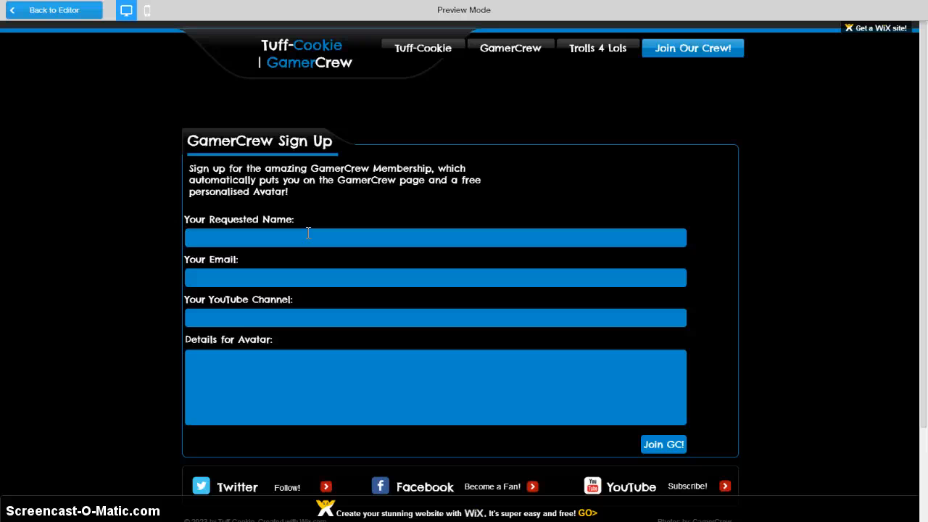
text(cookie monster)
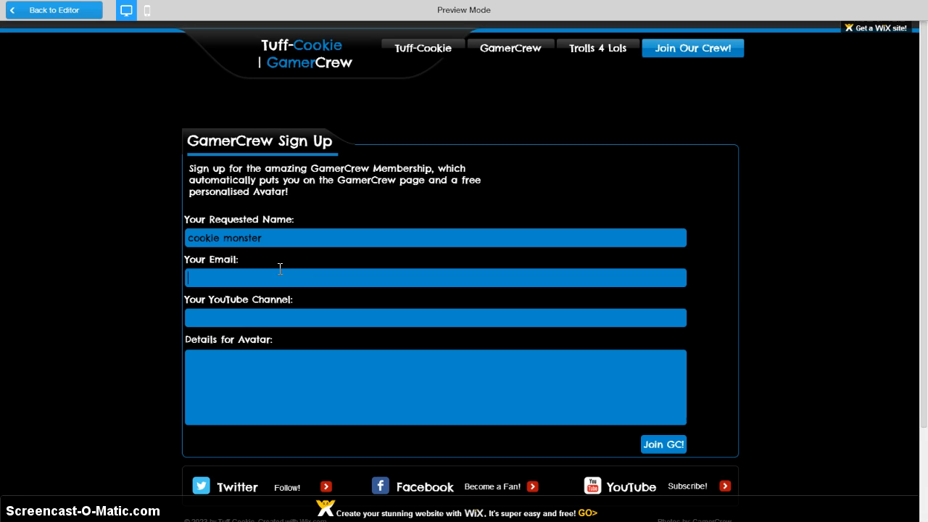
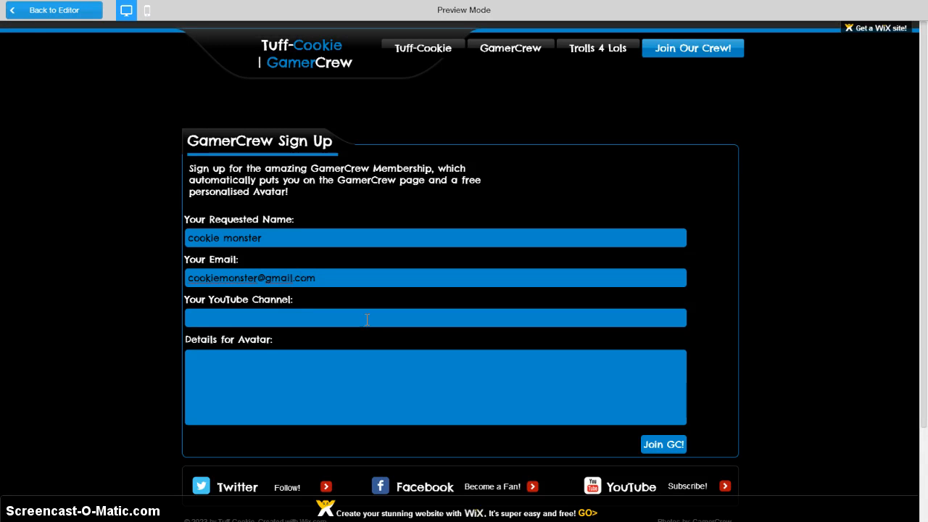
mouse_move(286, 323)
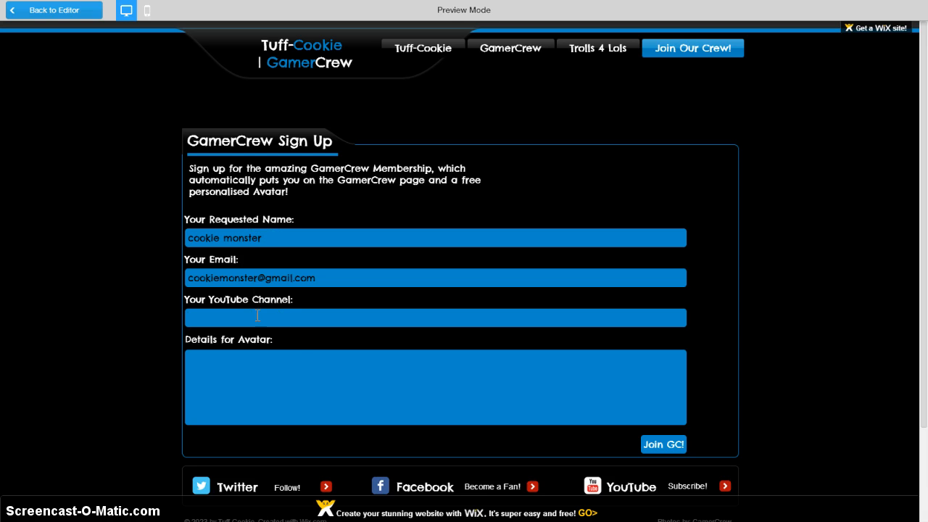
mouse_move(296, 354)
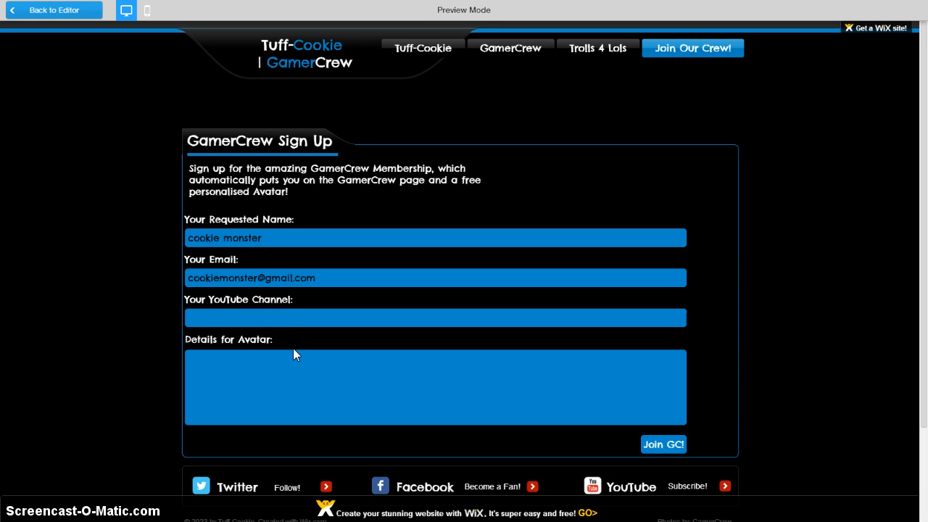
- Move to the Details for Avatar box and look over the page footer
click(435, 318)
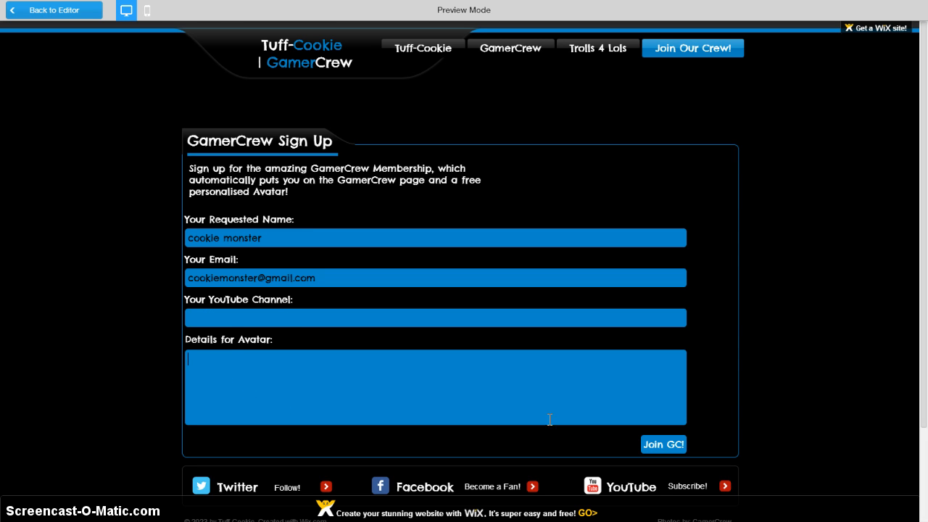
mouse_move(538, 417)
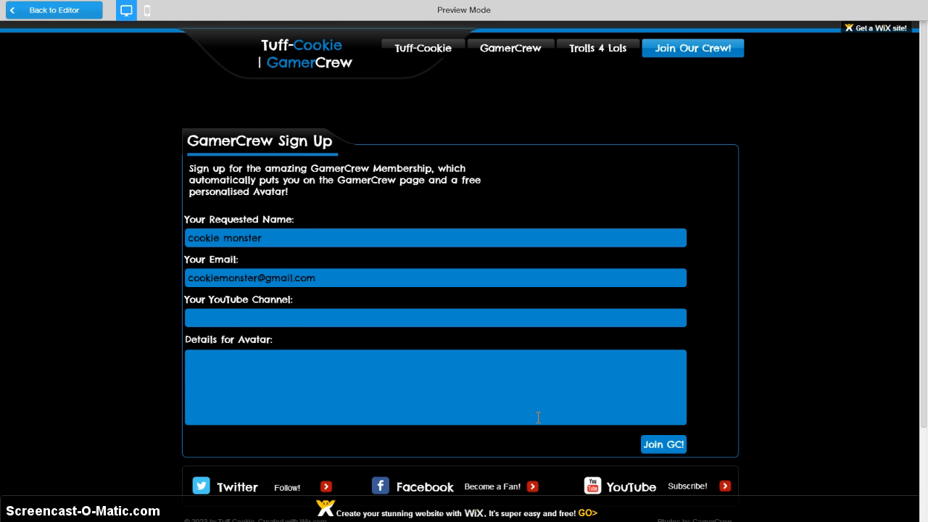
scroll(down, 3)
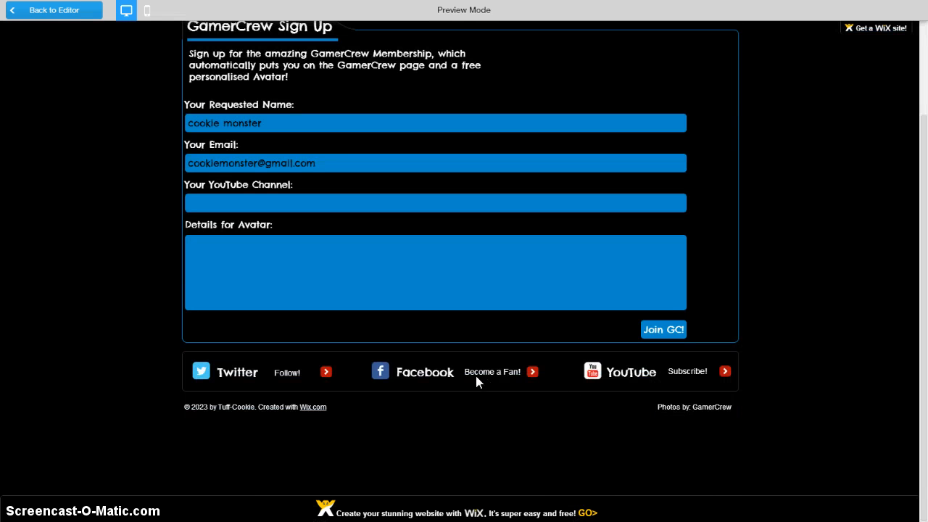
scroll(up, 3)
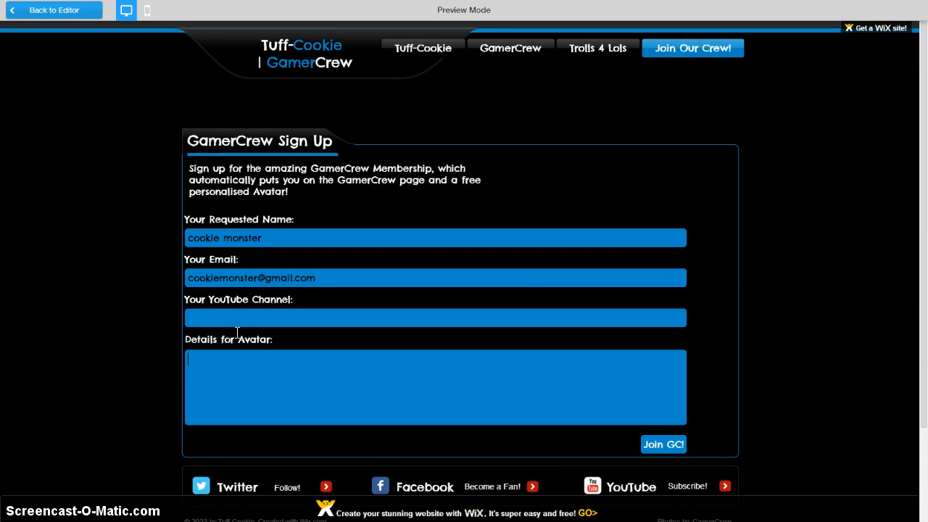
mouse_move(385, 375)
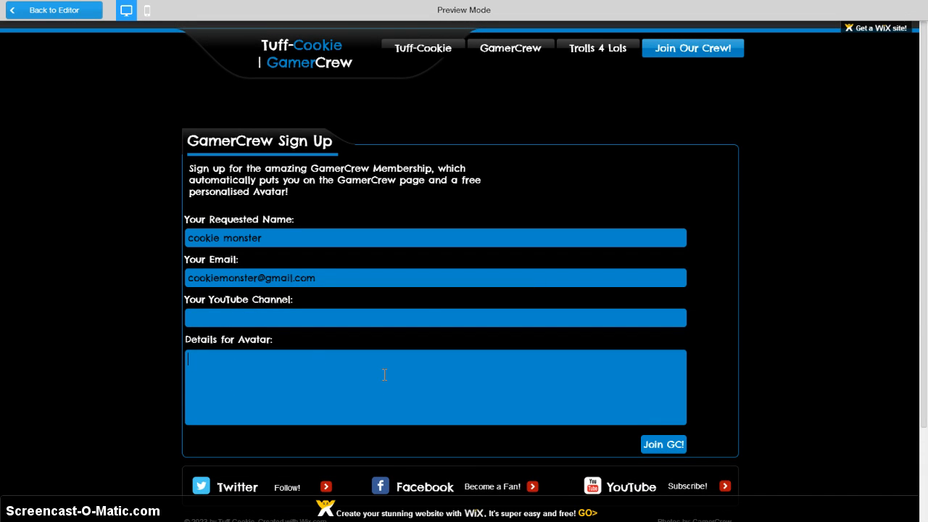
click(510, 48)
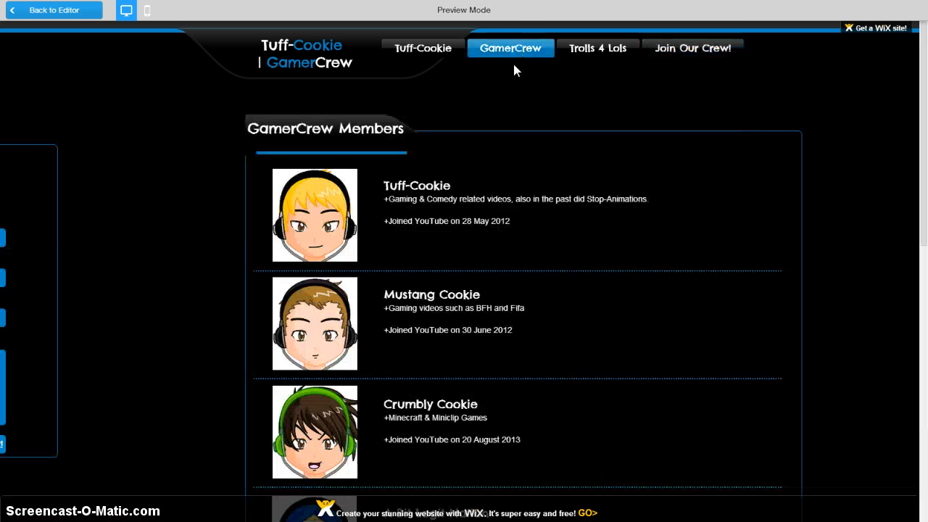
scroll(down, 3)
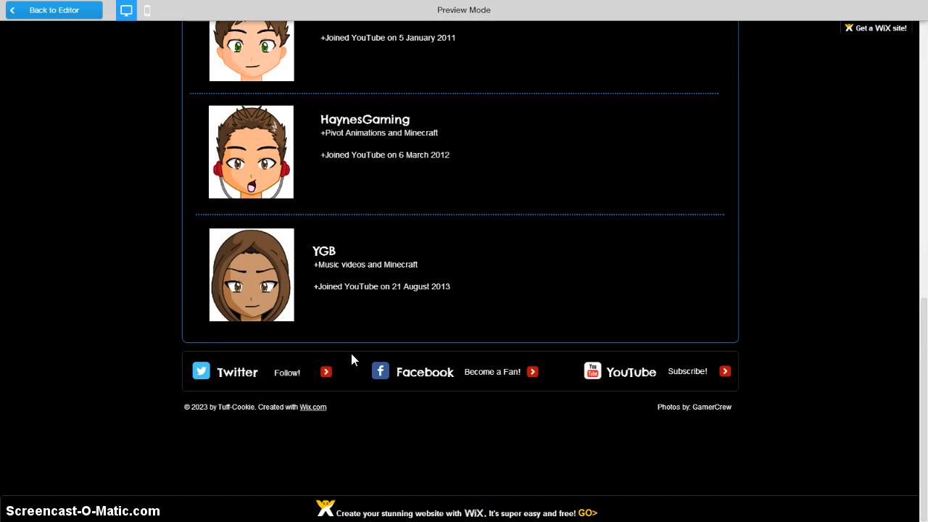
scroll(up, 3)
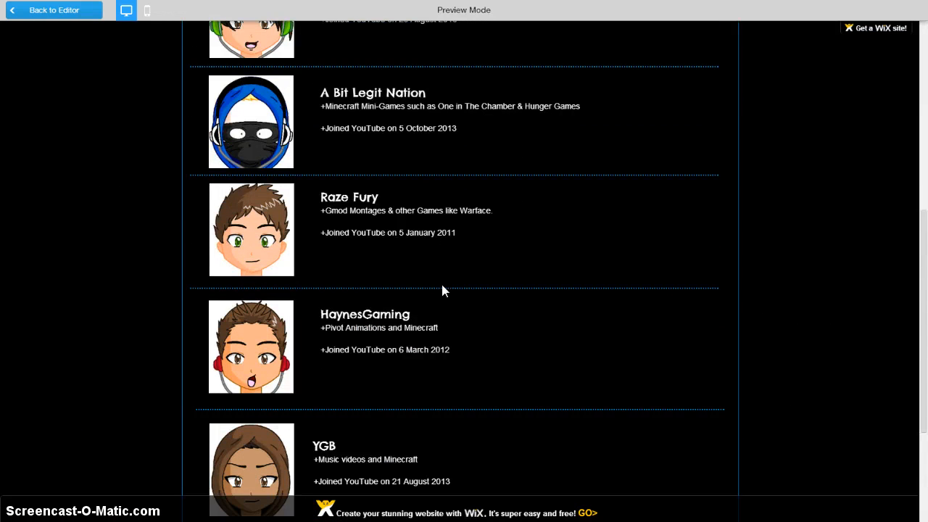
scroll(up, 3)
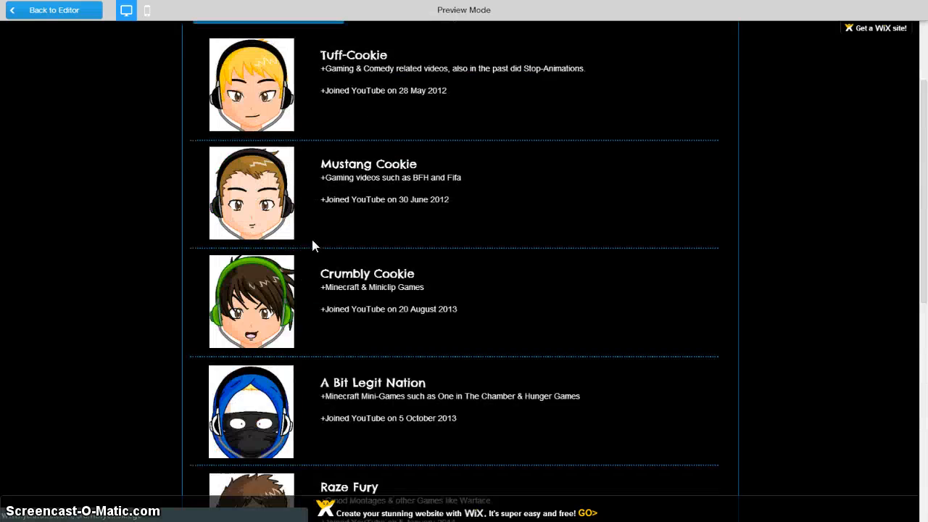
scroll(up, 3)
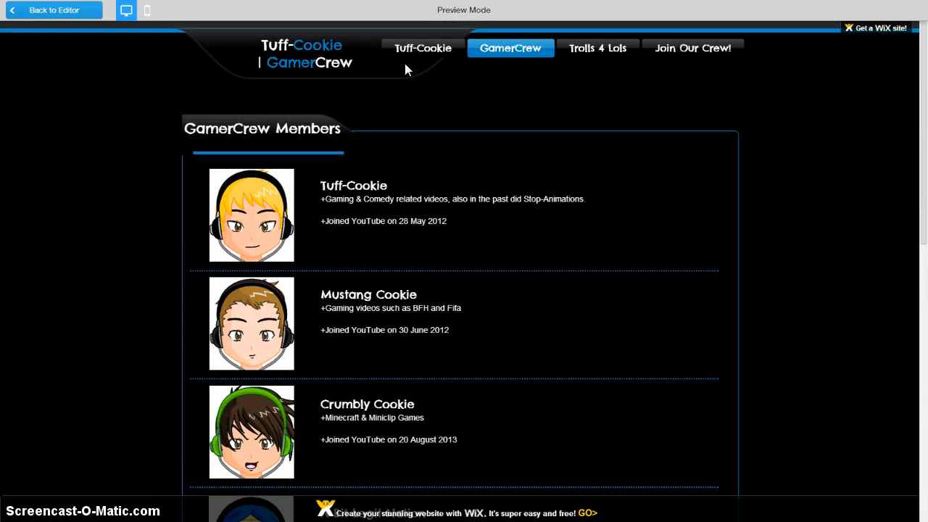
- Return to the Tuff-Cookie home page and browse its full length in the preview
click(423, 48)
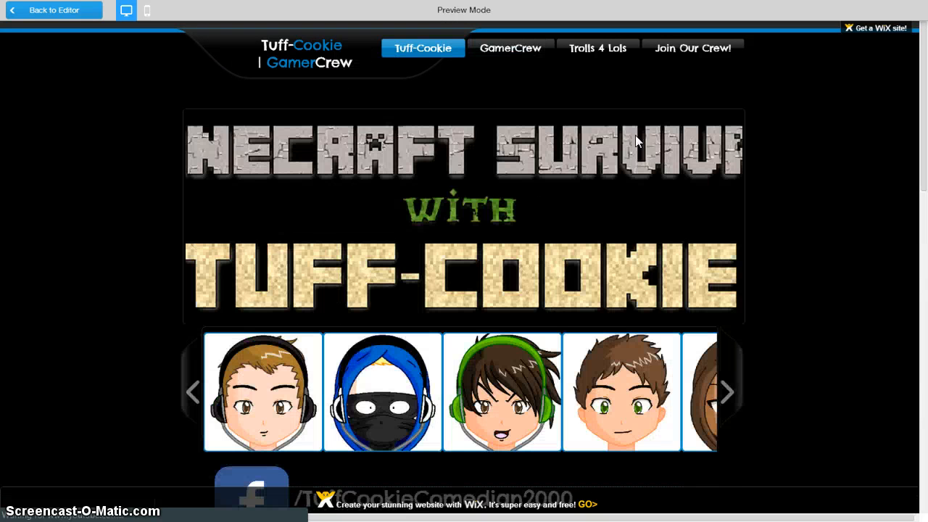
scroll(down, 3)
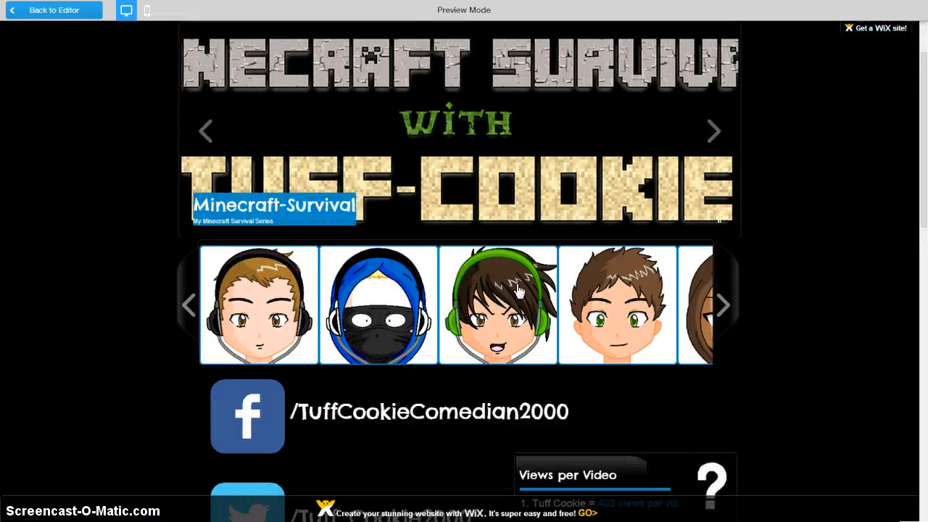
scroll(down, 3)
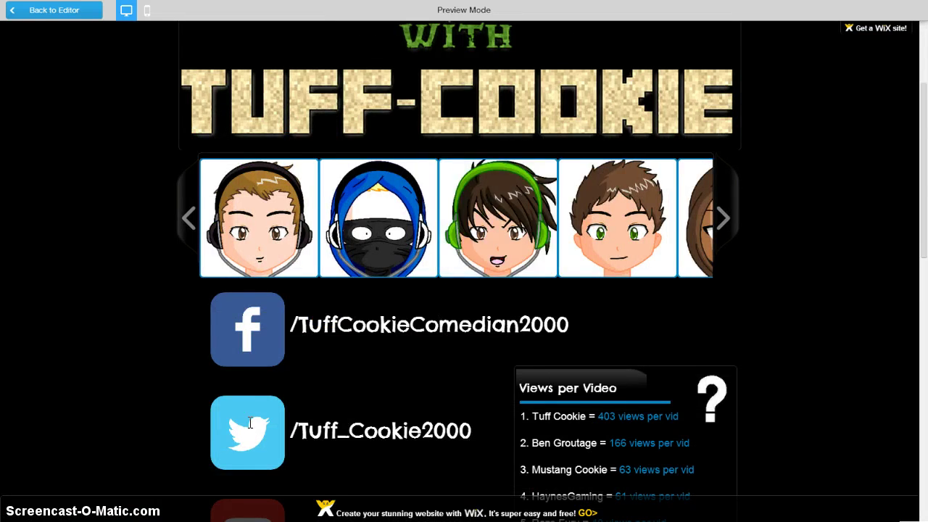
scroll(down, 3)
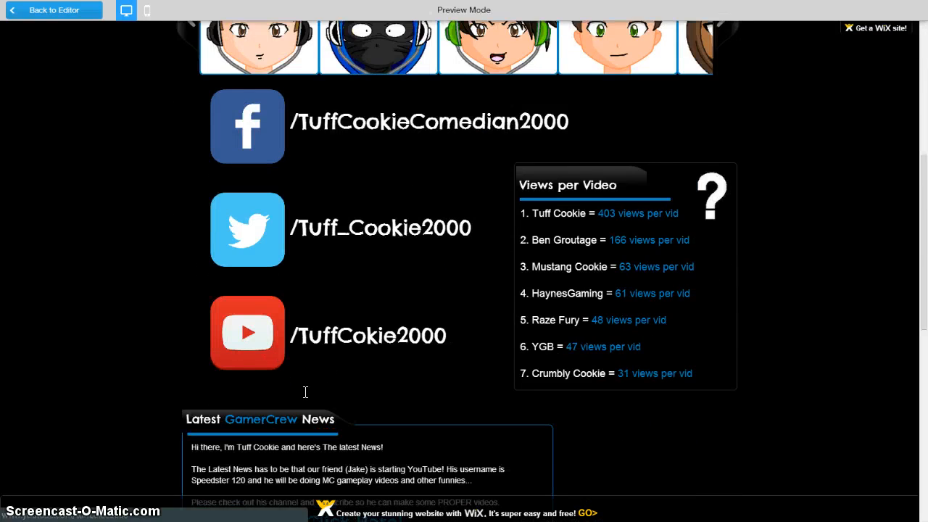
scroll(down, 3)
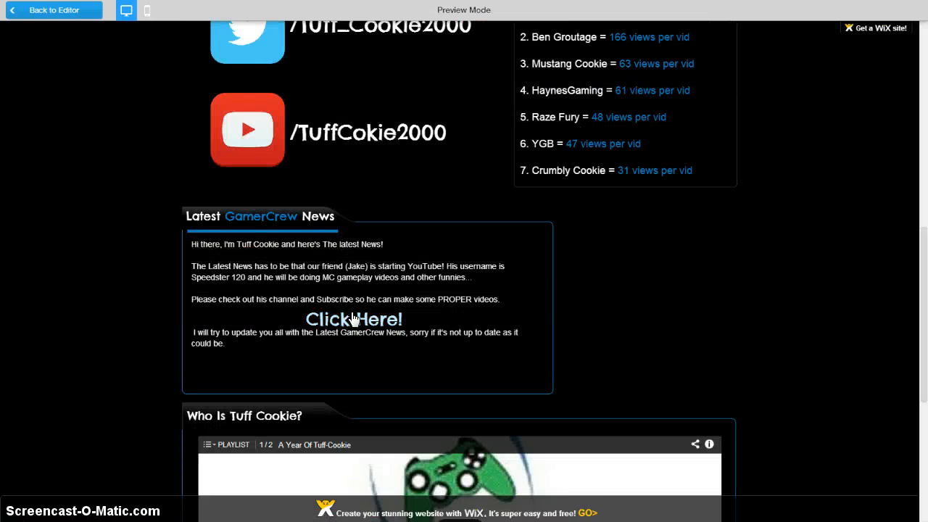
scroll(up, 3)
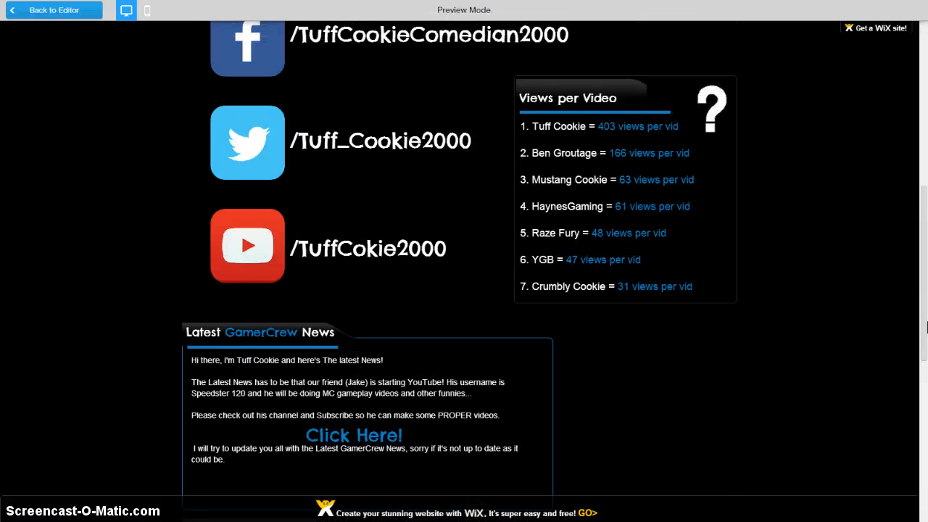
scroll(up, 3)
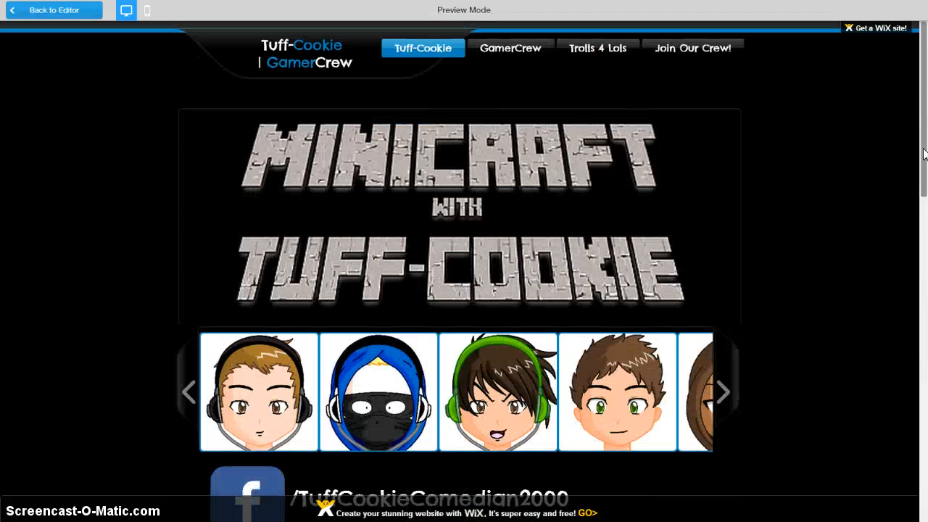
scroll(down, 3)
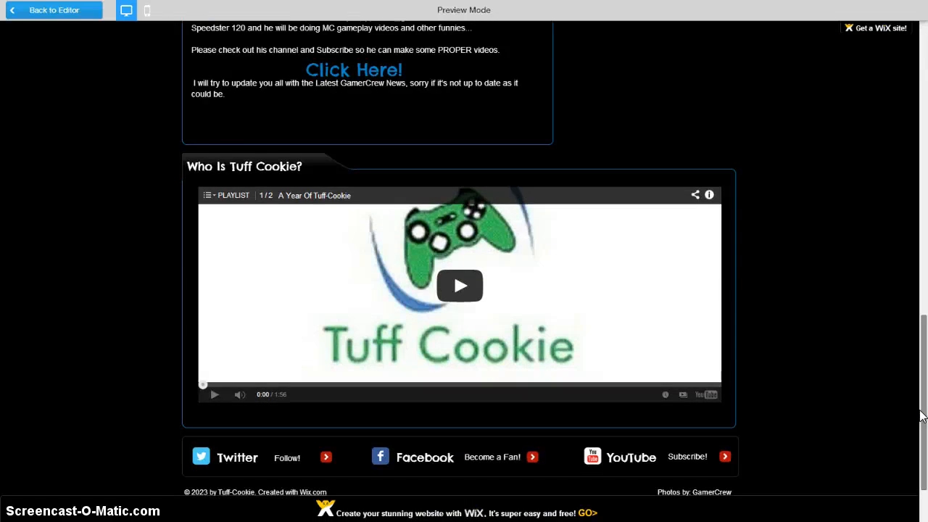
scroll(up, 3)
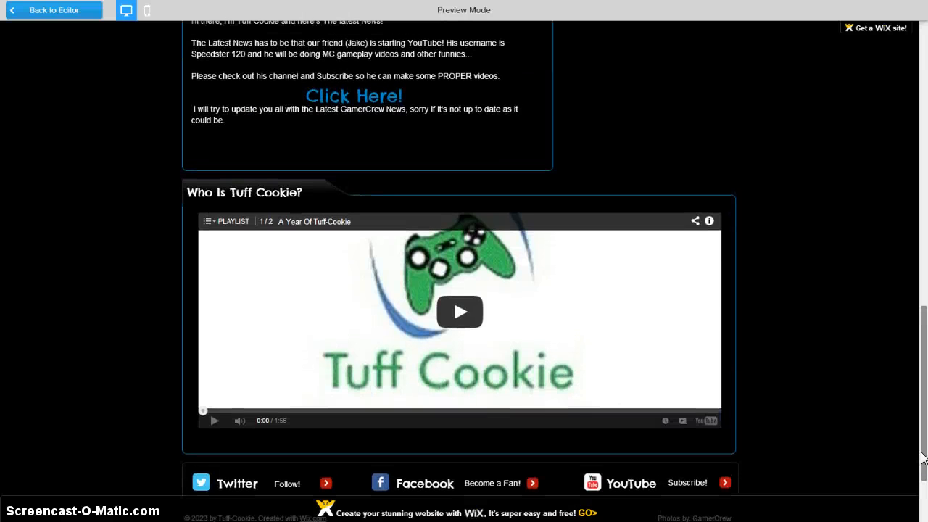
scroll(up, 3)
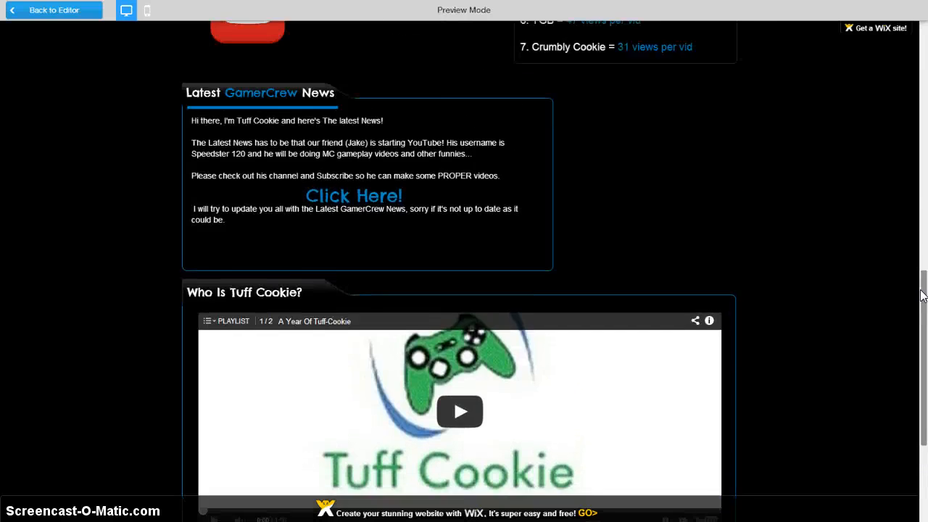
scroll(up, 3)
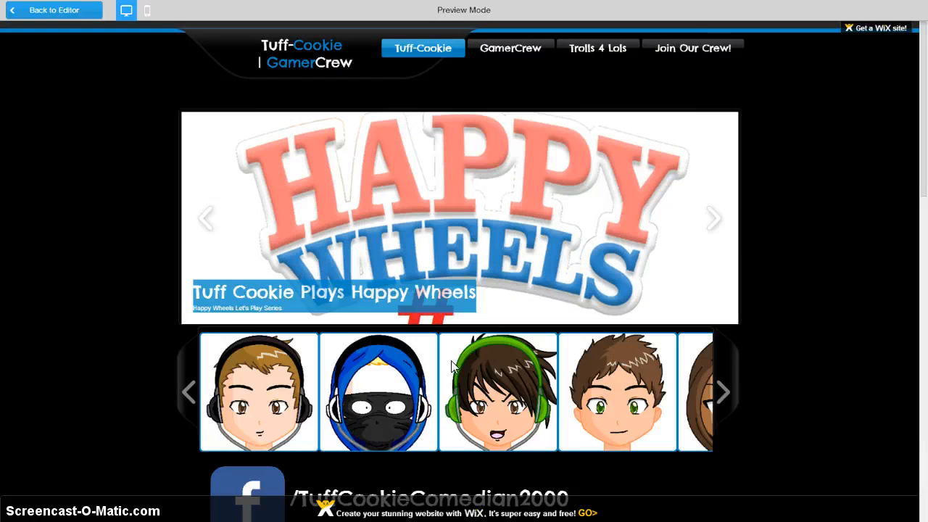
scroll(down, 3)
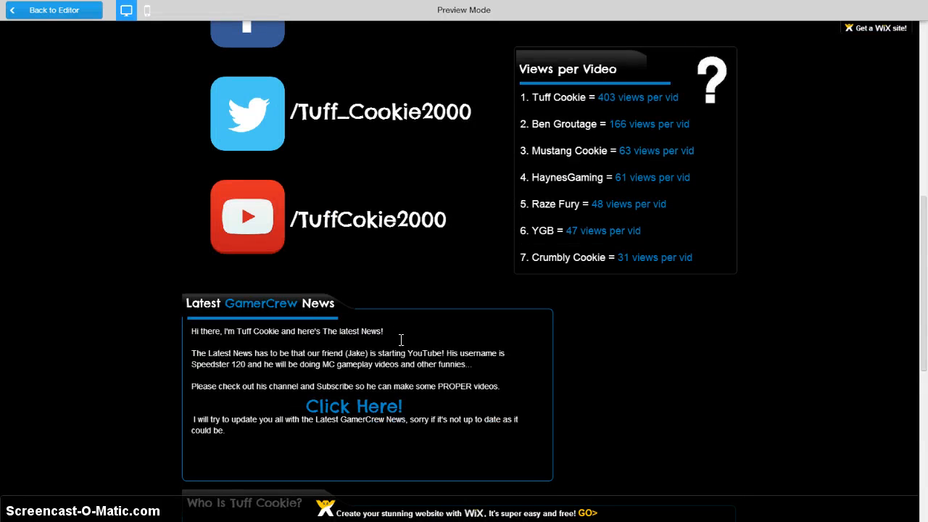
scroll(up, 3)
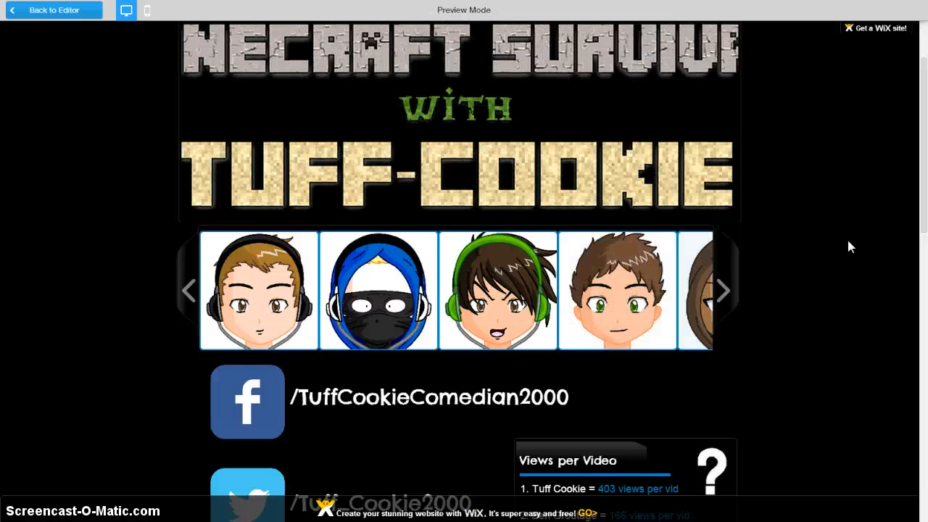
scroll(up, 3)
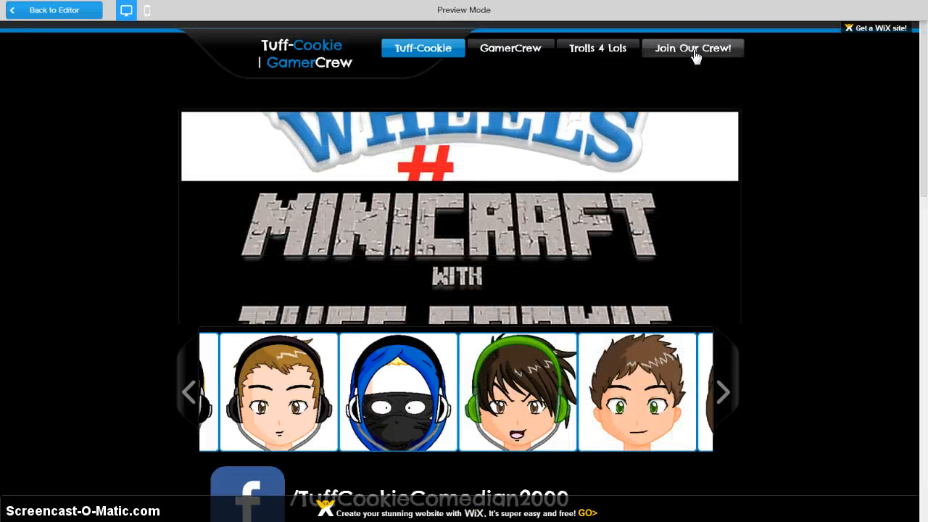
- Go back to the Join Our Crew sign-up form, still holding the name and email
click(692, 48)
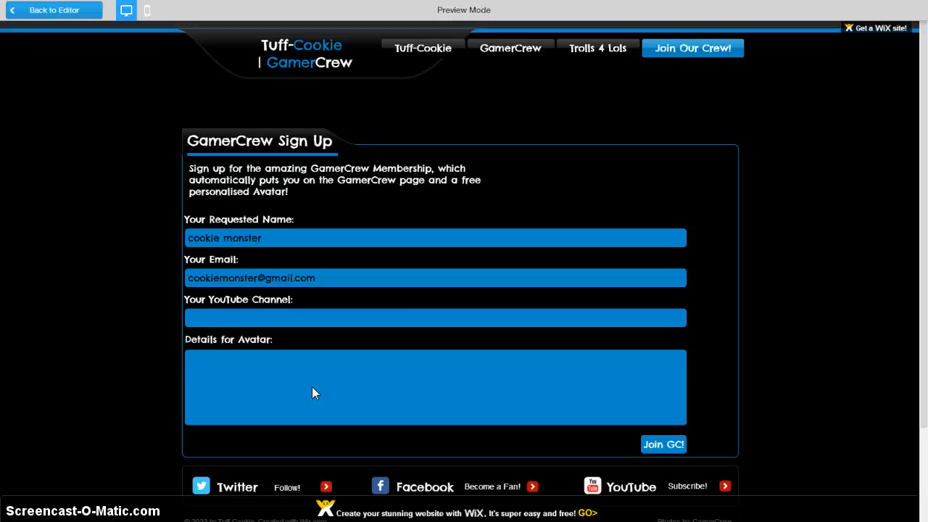
mouse_move(447, 210)
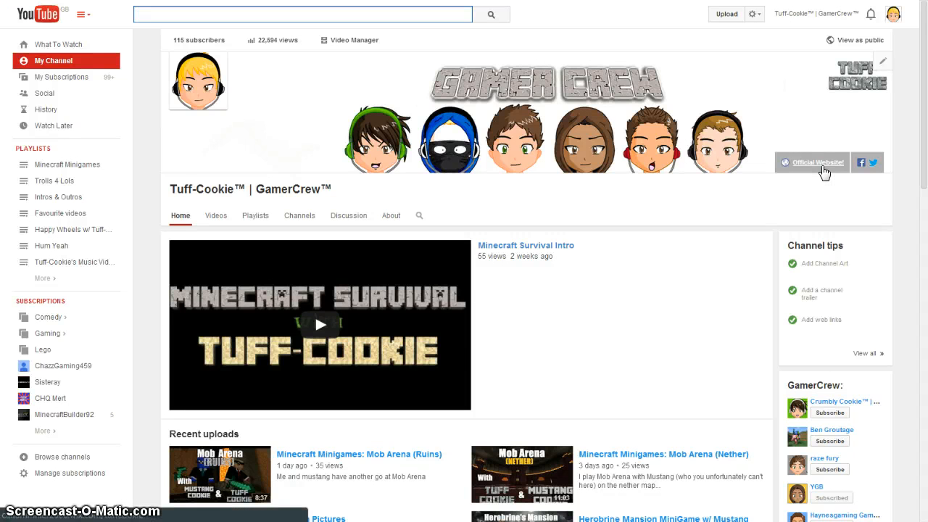
mouse_move(368, 384)
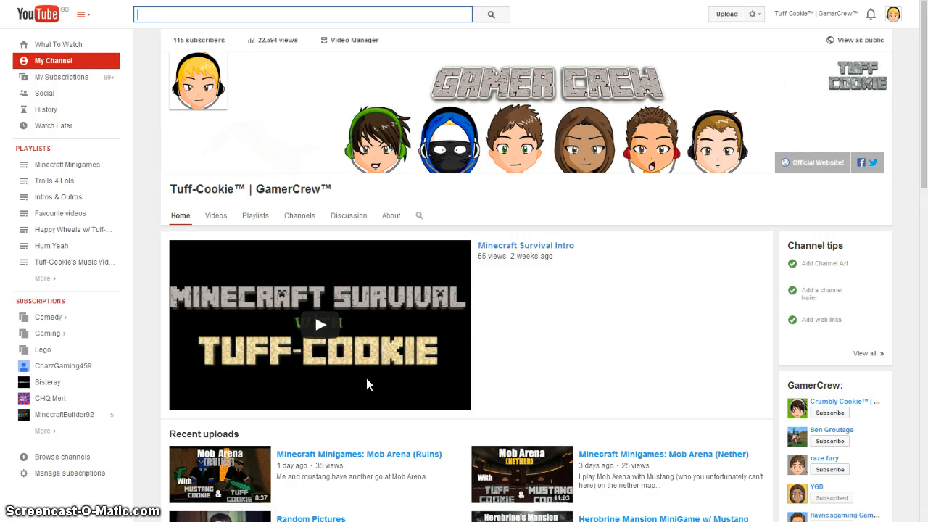
scroll(down, 3)
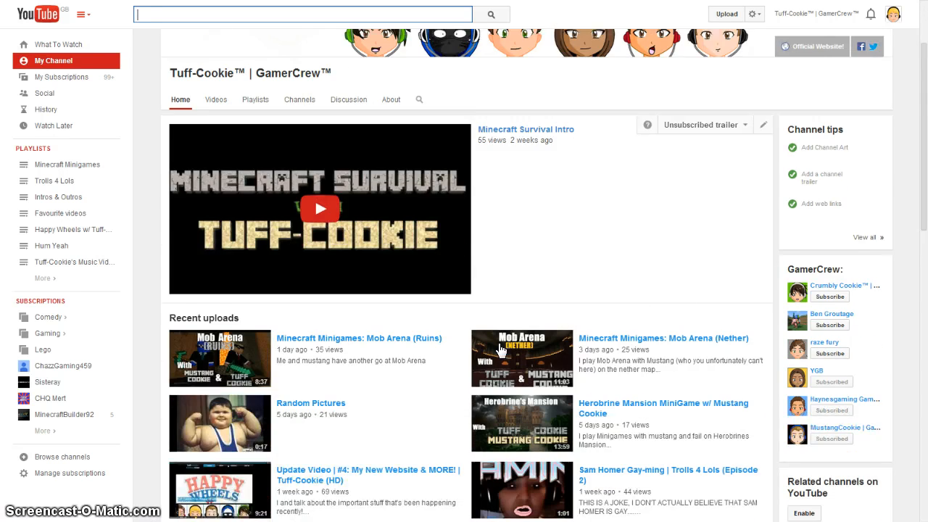
scroll(down, 3)
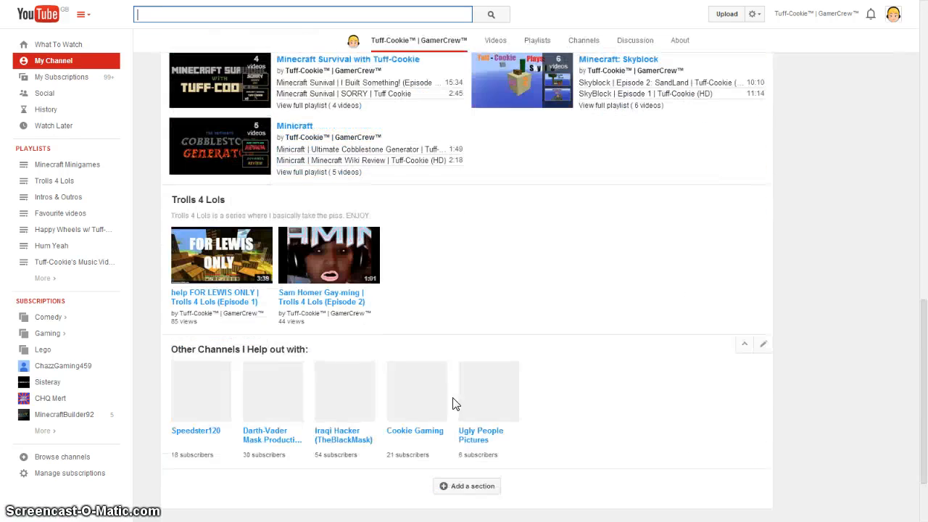
scroll(up, 3)
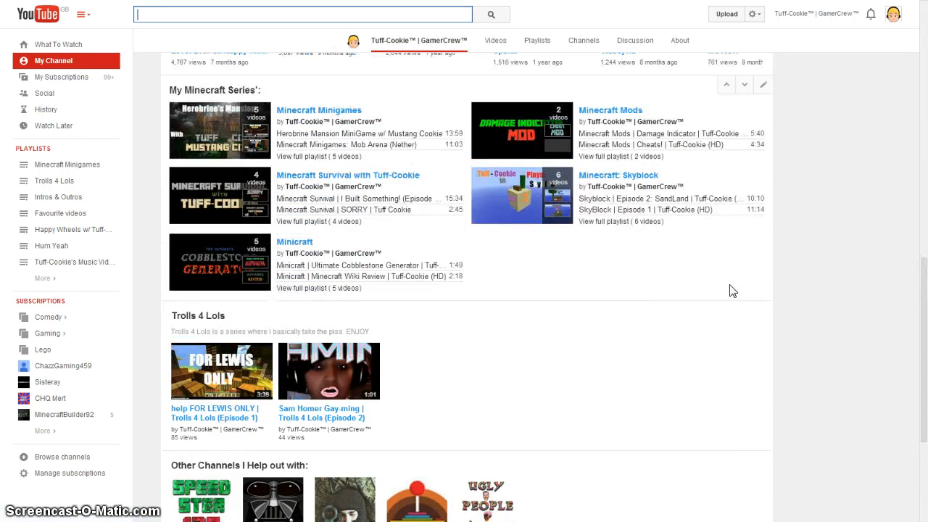
scroll(up, 3)
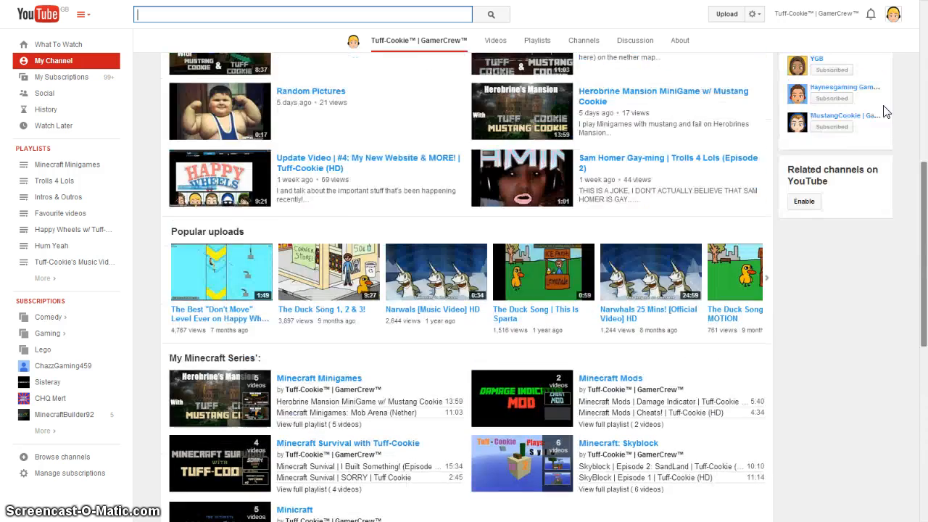
scroll(up, 3)
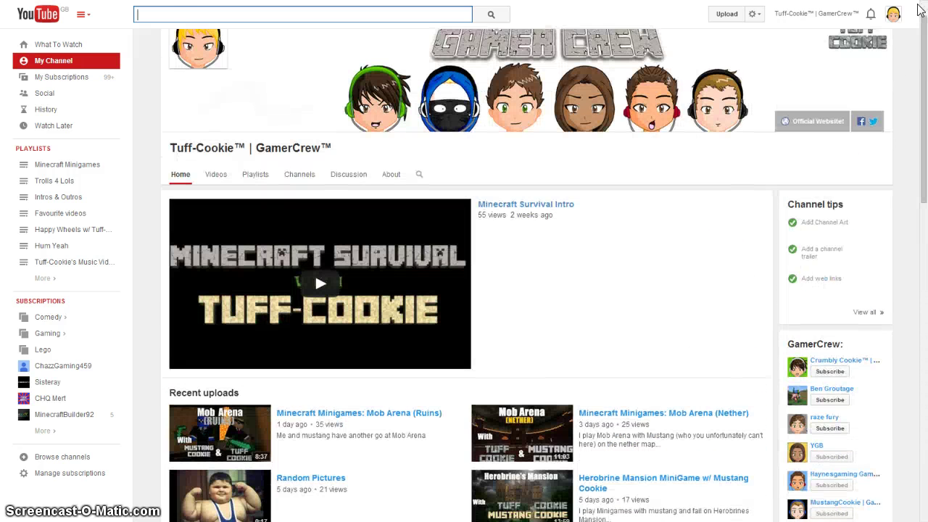
key(f11)
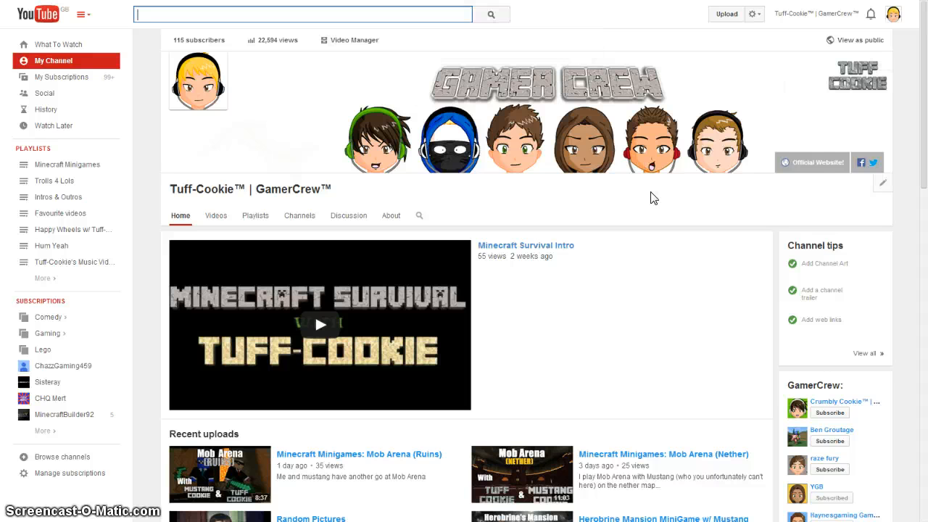
mouse_move(687, 200)
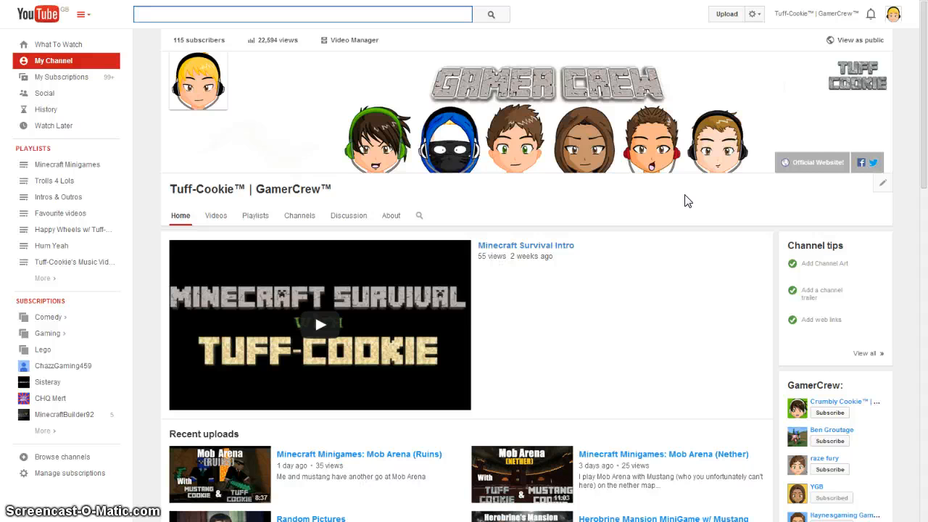